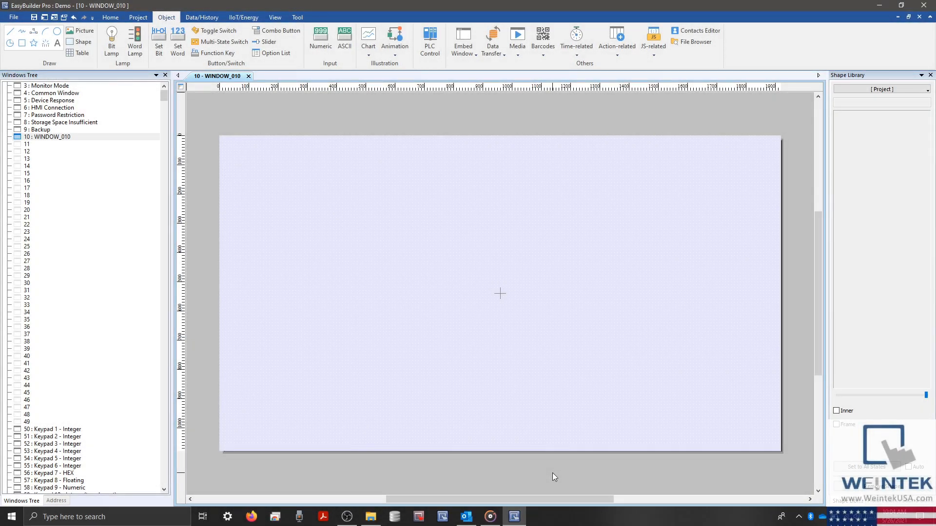
mouse_move(558, 459)
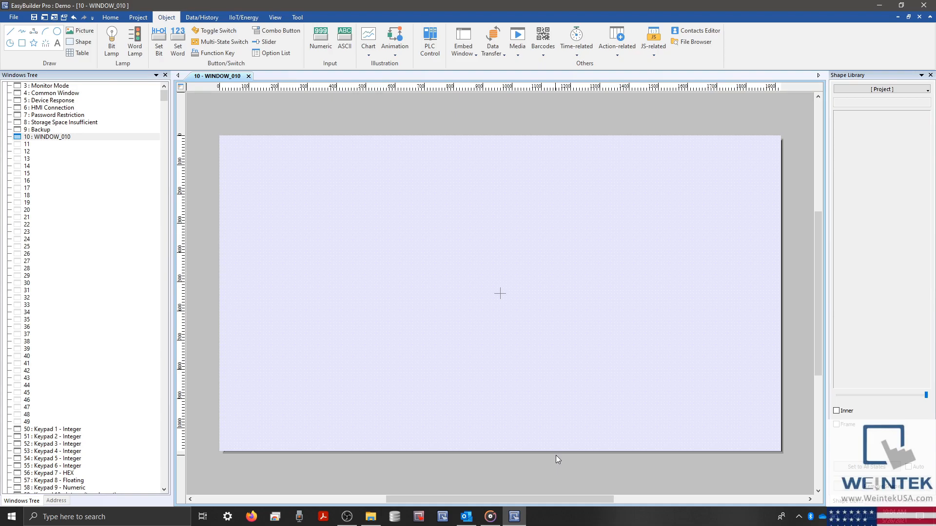
mouse_move(171, 157)
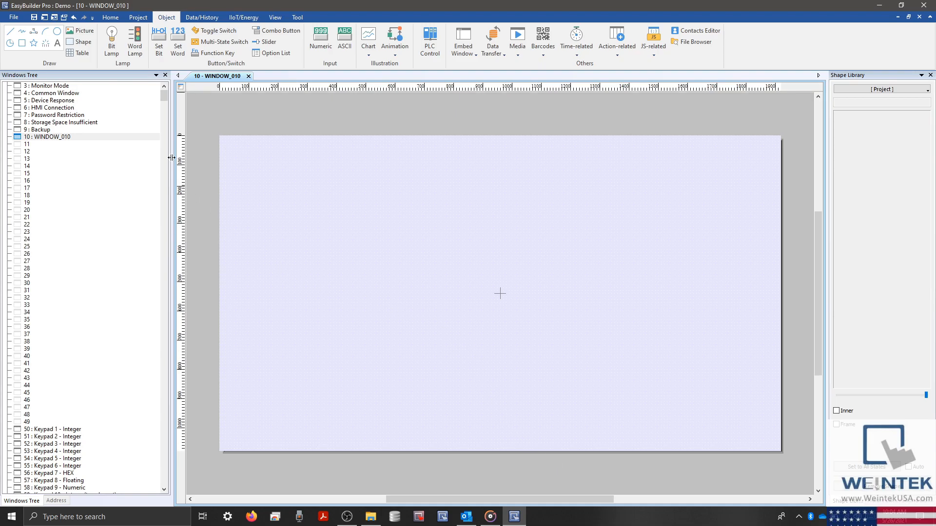
Show the File menu listing recent projects and program options
left_click(11, 30)
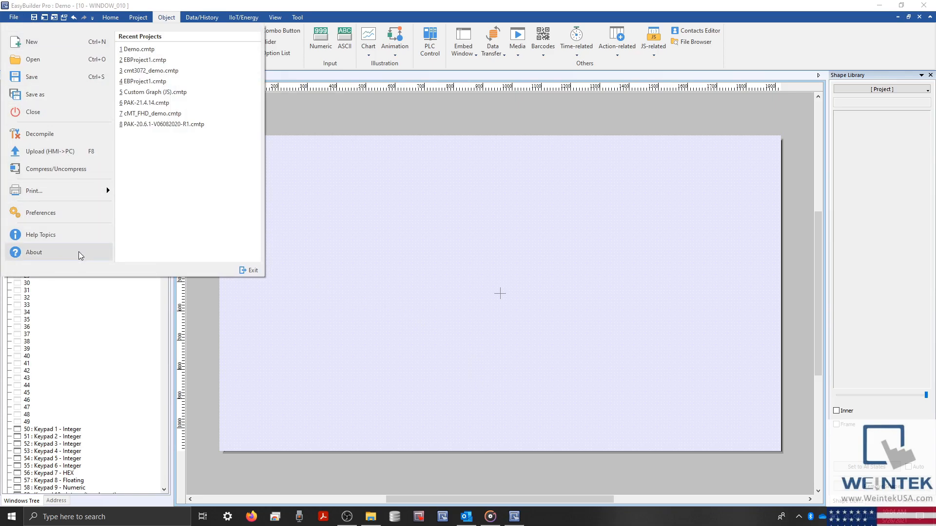
left_click(33, 252)
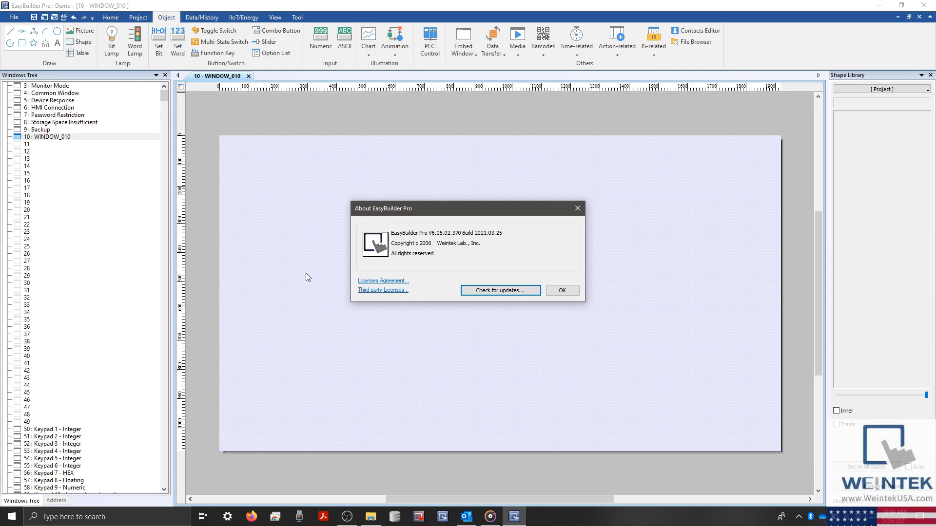
mouse_move(318, 271)
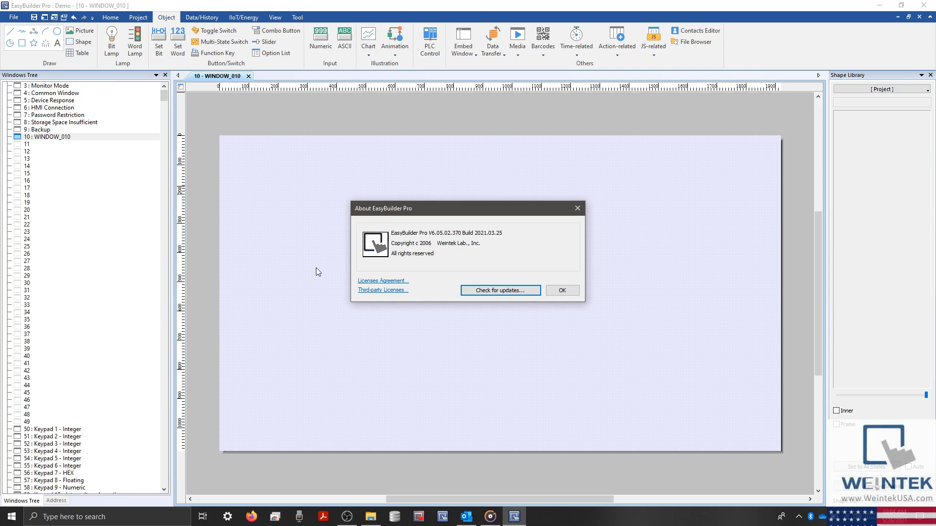
mouse_move(434, 245)
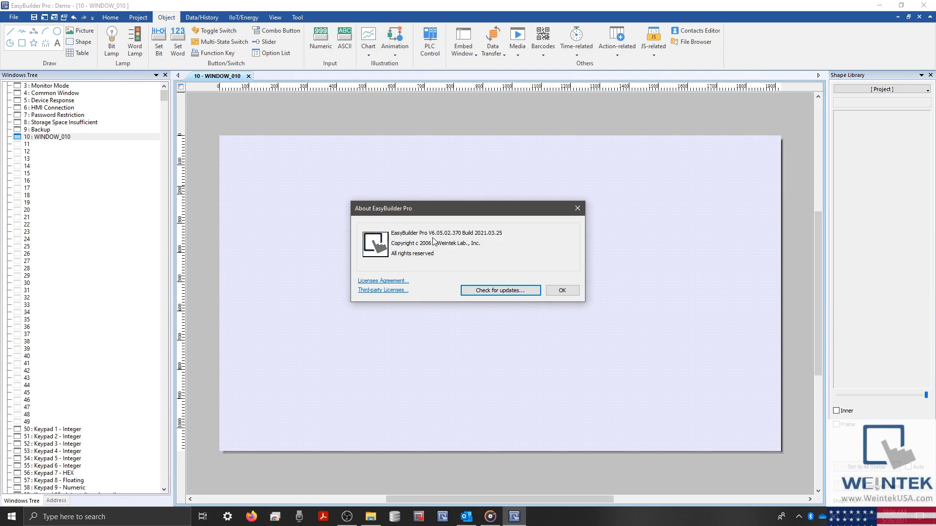
mouse_move(450, 239)
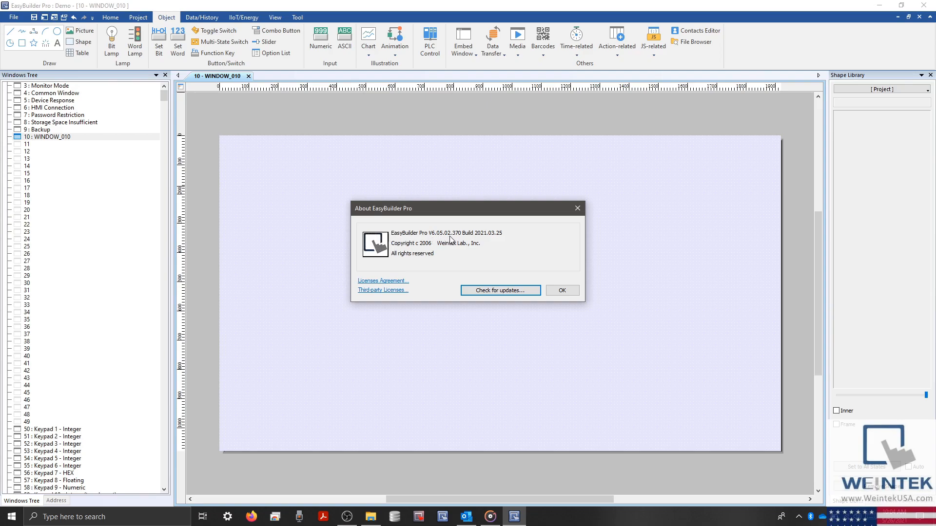
mouse_move(457, 241)
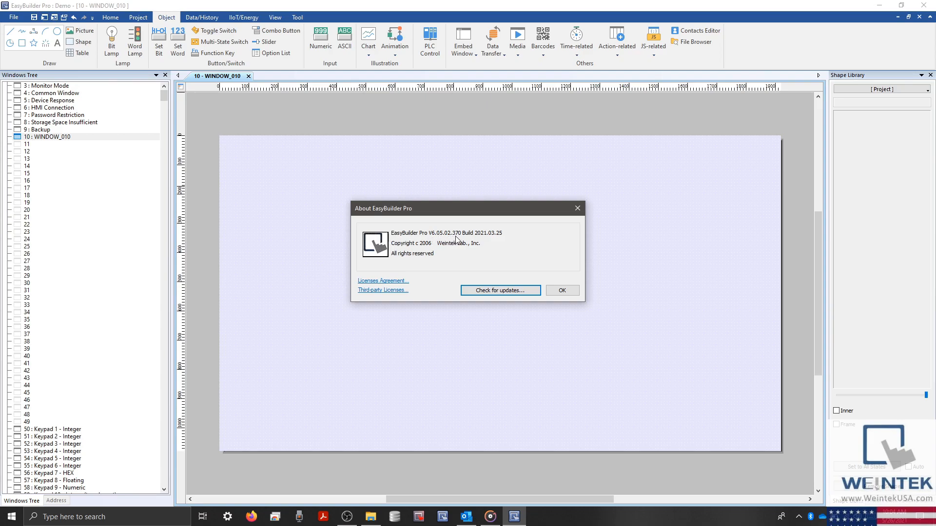
left_click(562, 290)
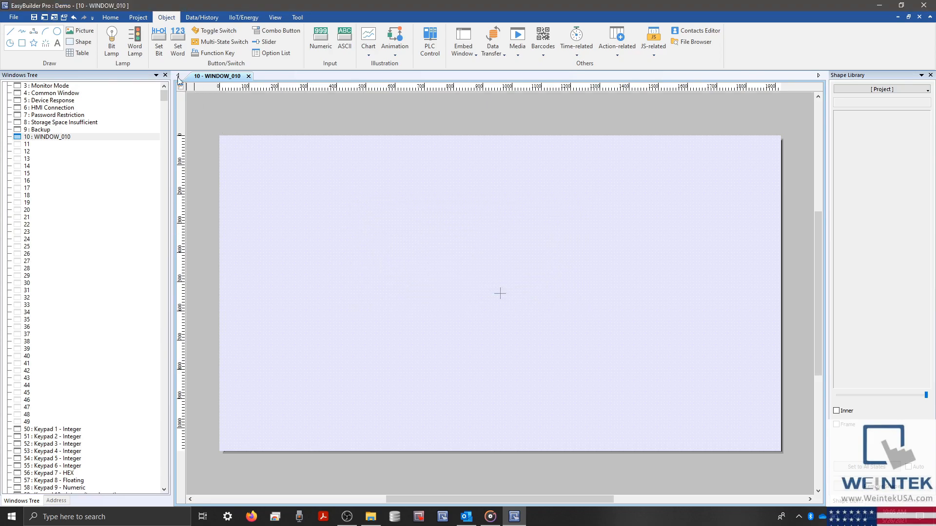
left_click(109, 16)
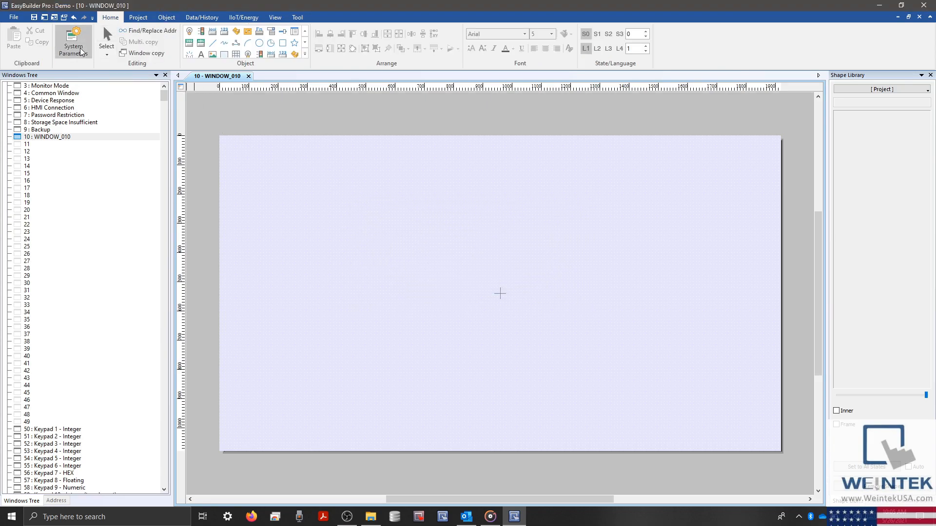
left_click(74, 35)
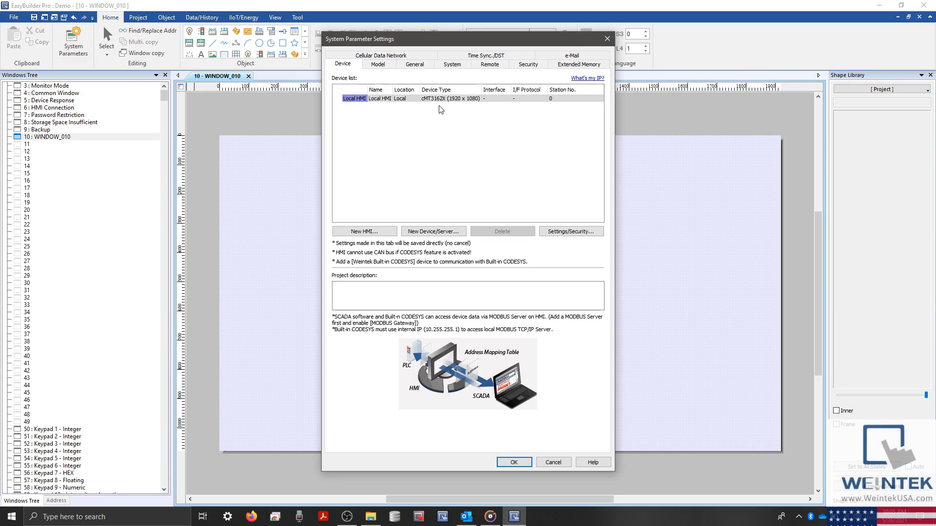
left_click(514, 462)
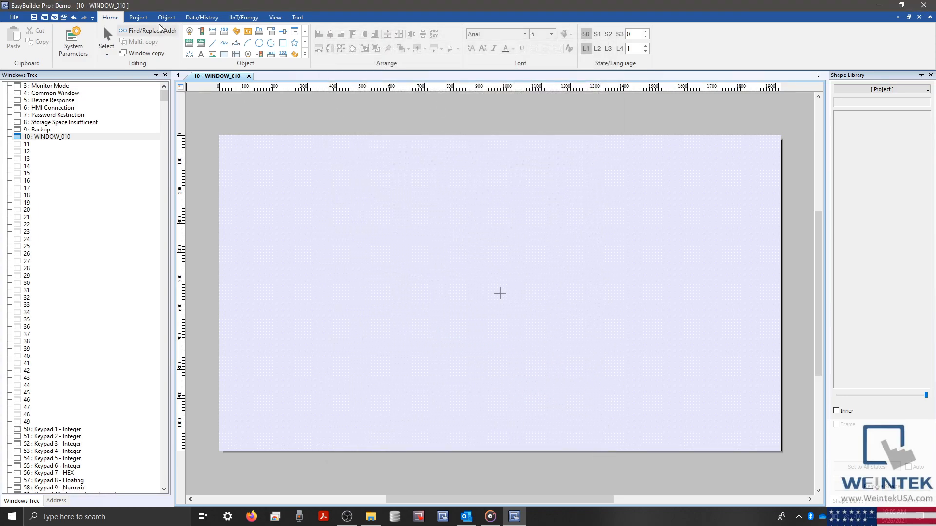
left_click(166, 17)
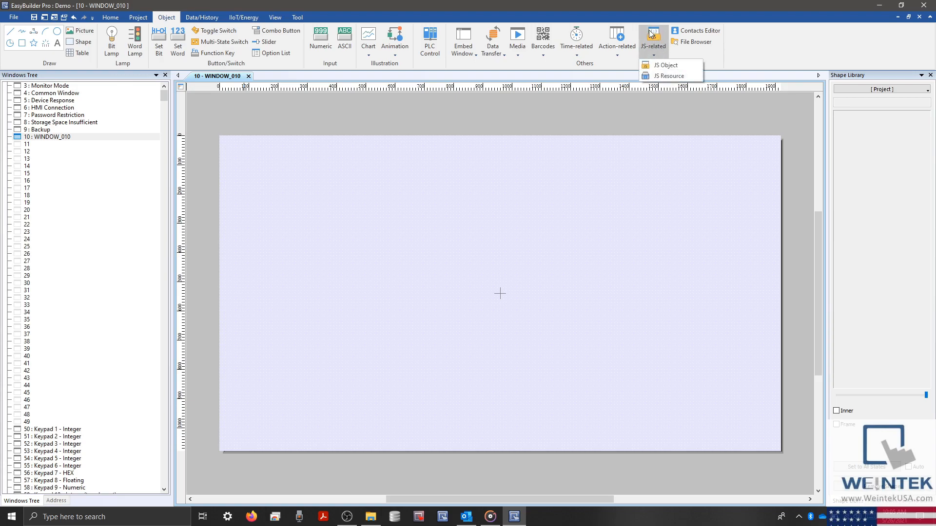
mouse_move(667, 65)
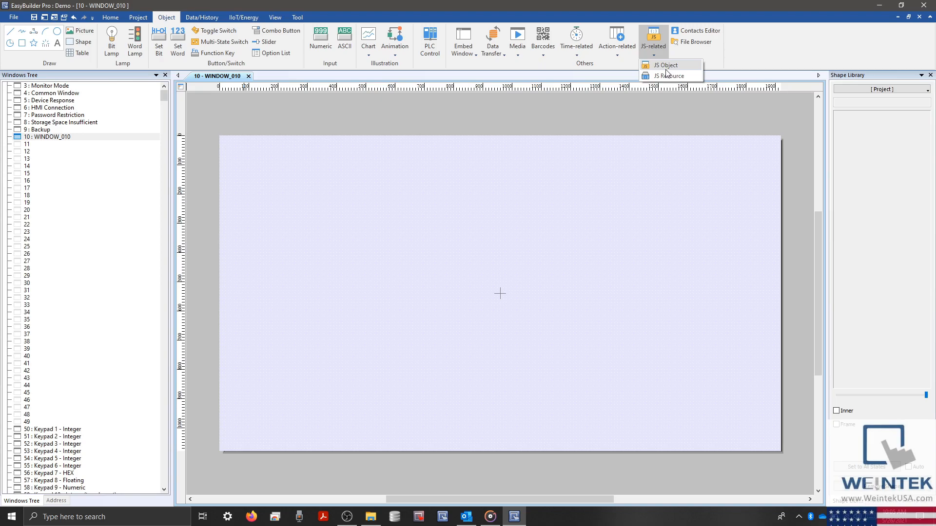
Create a new JS Object, check its empty source code, and return to Config
left_click(666, 65)
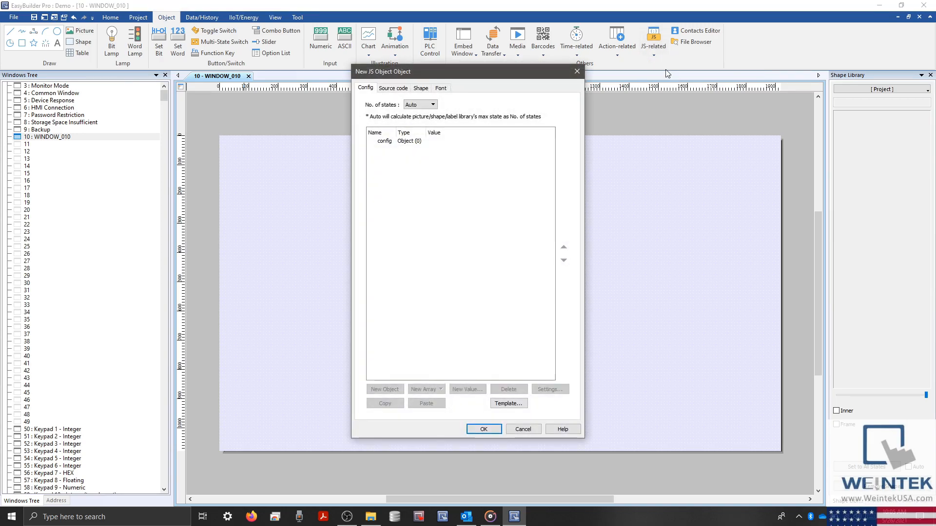
mouse_move(487, 168)
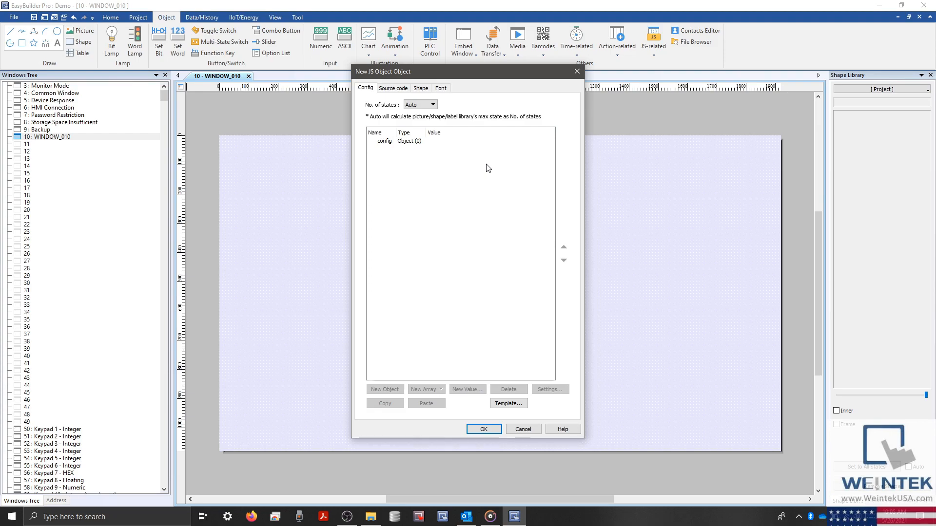
left_click(394, 88)
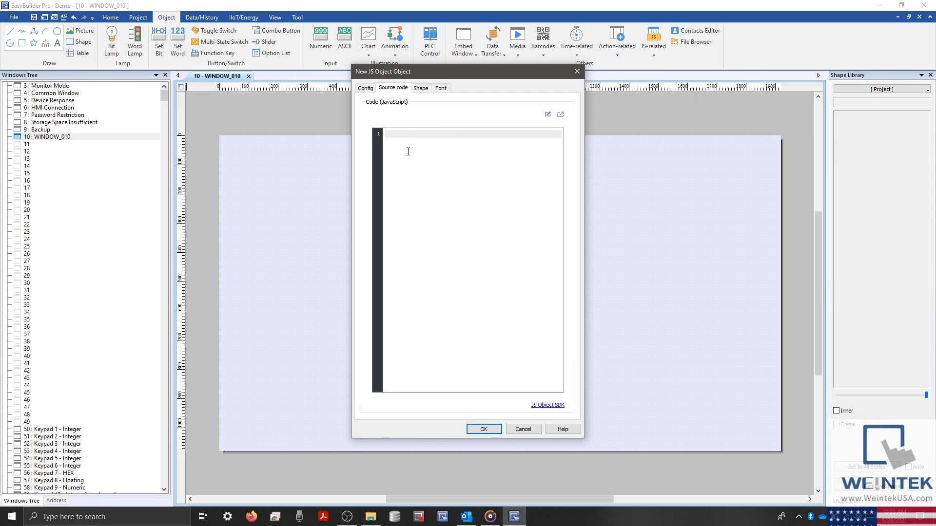
left_click(366, 88)
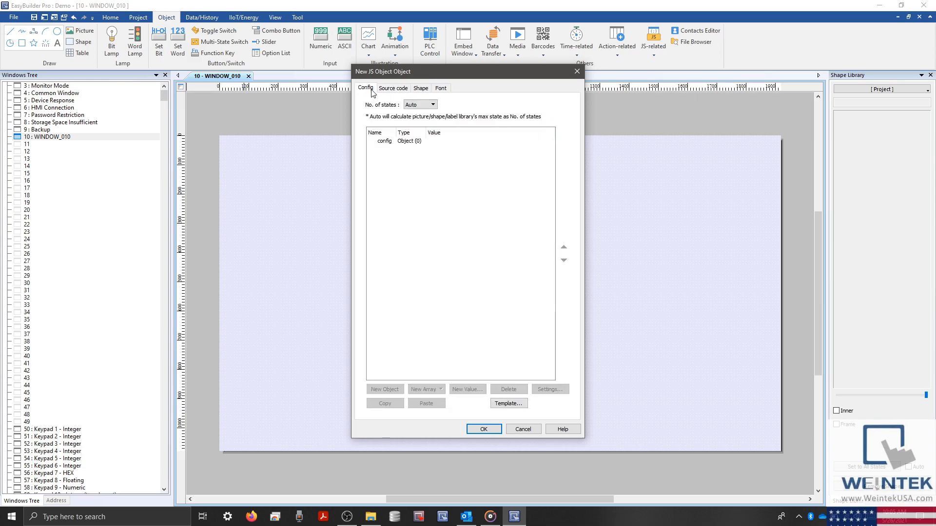
mouse_move(387, 120)
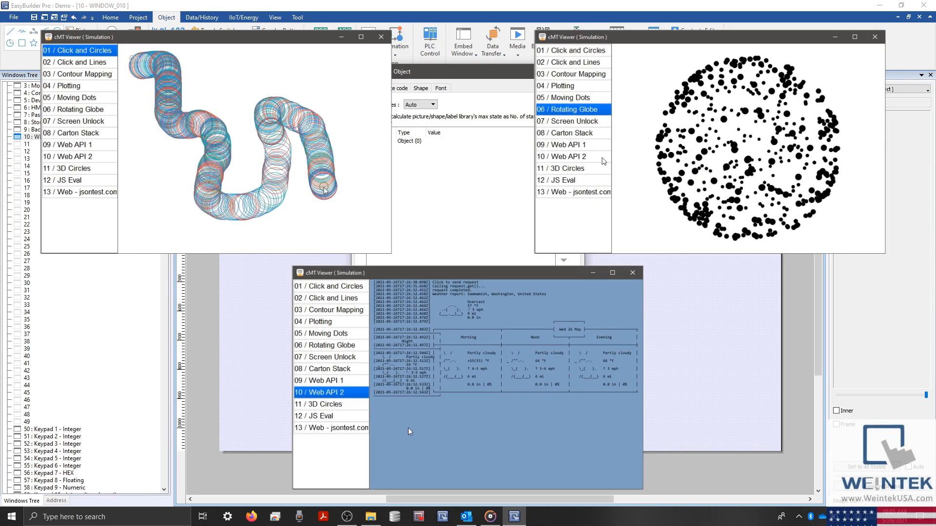
left_click(573, 156)
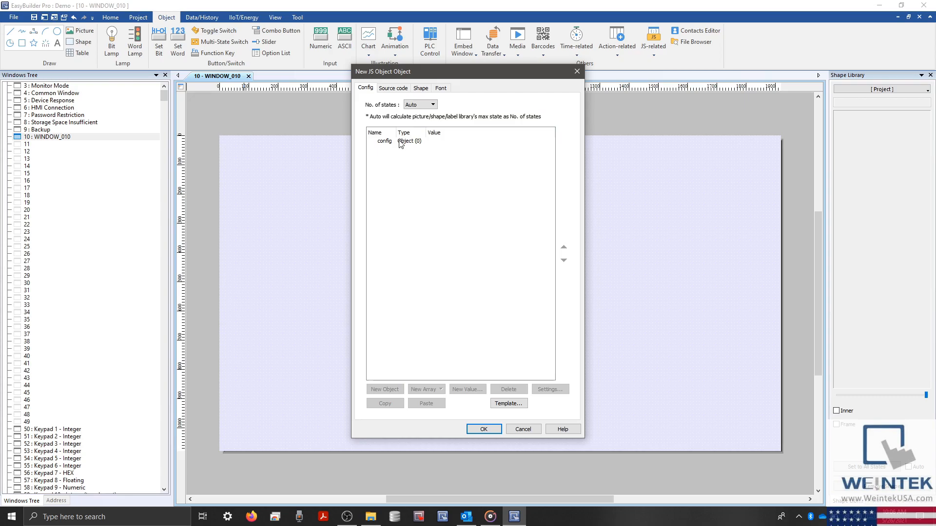
Add a config address value named StringOut at Local HMI LW-0, 16-bit Unsigned
left_click(385, 141)
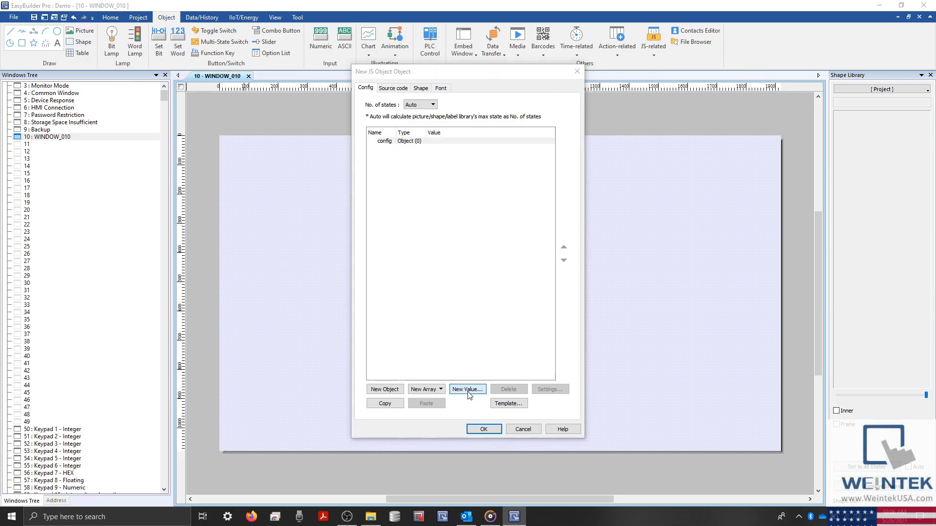
left_click(468, 389)
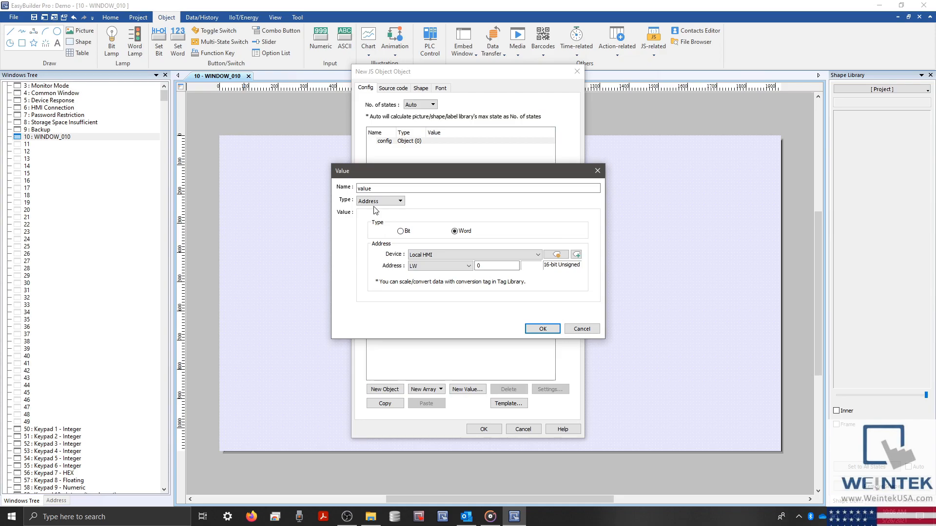
left_click(400, 200)
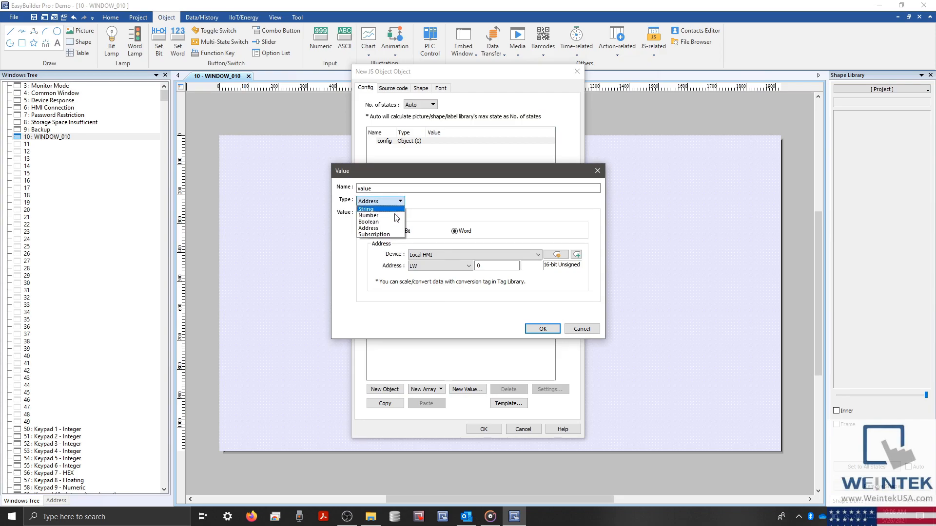
left_click(368, 228)
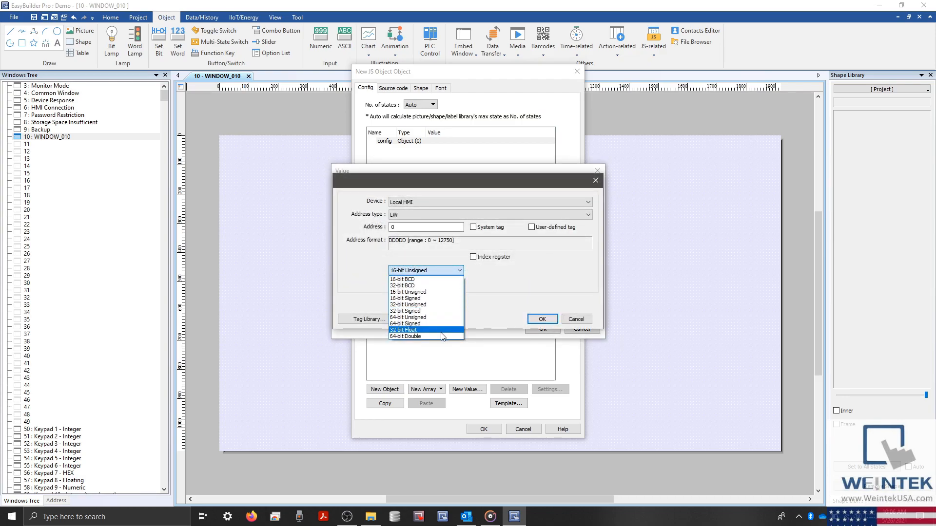
mouse_move(443, 294)
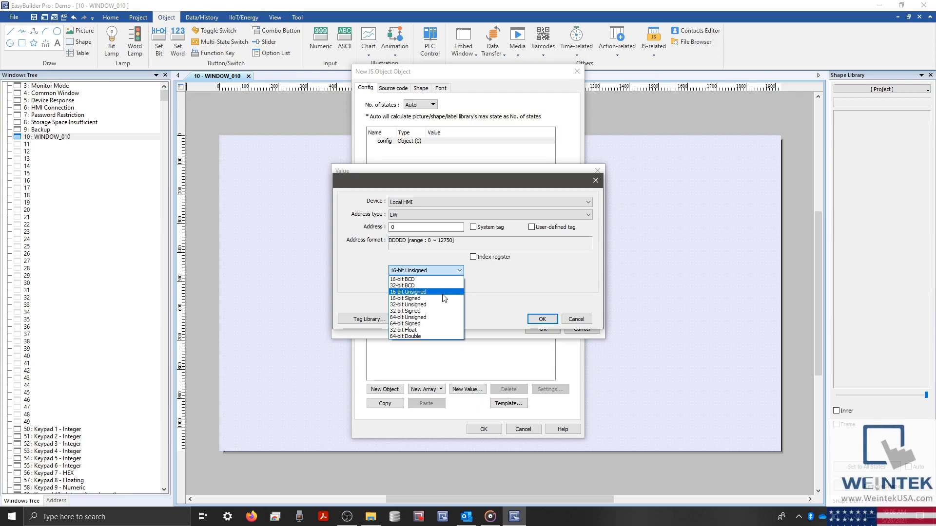
left_click(408, 292)
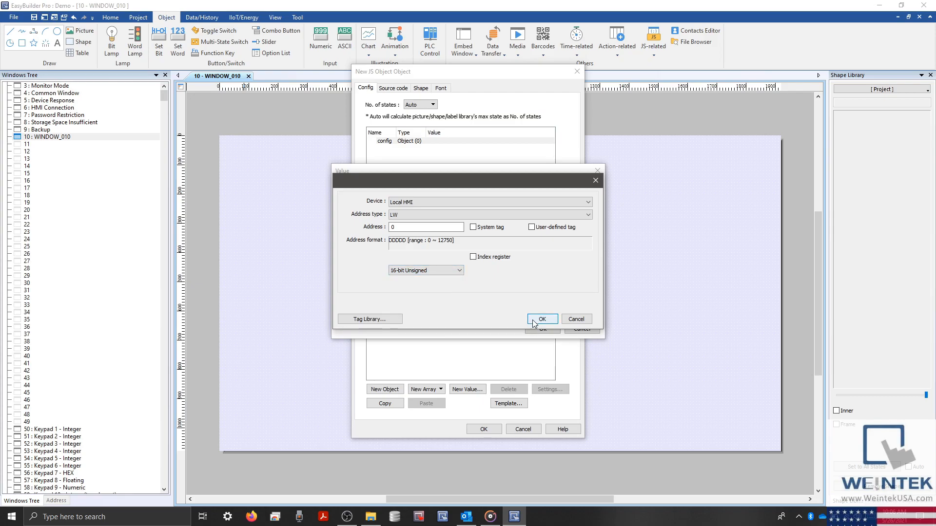
left_click(542, 319)
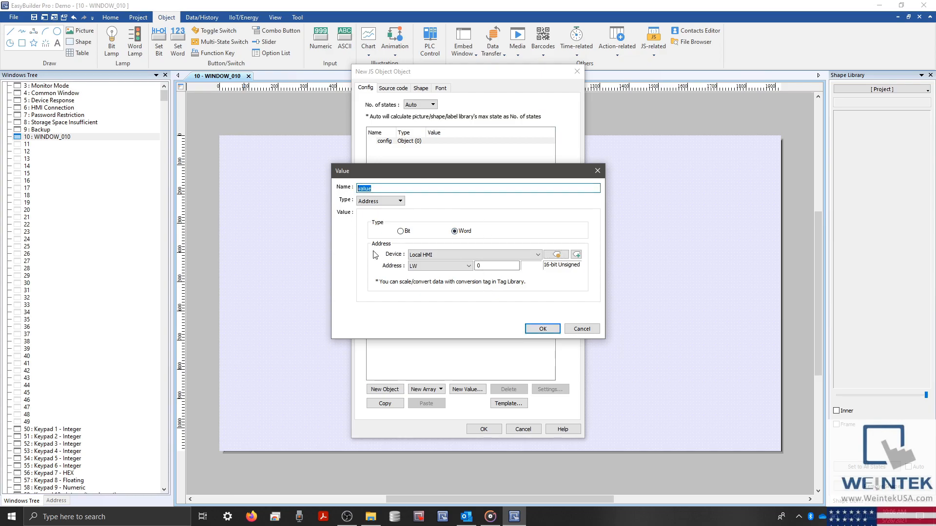
type("s")
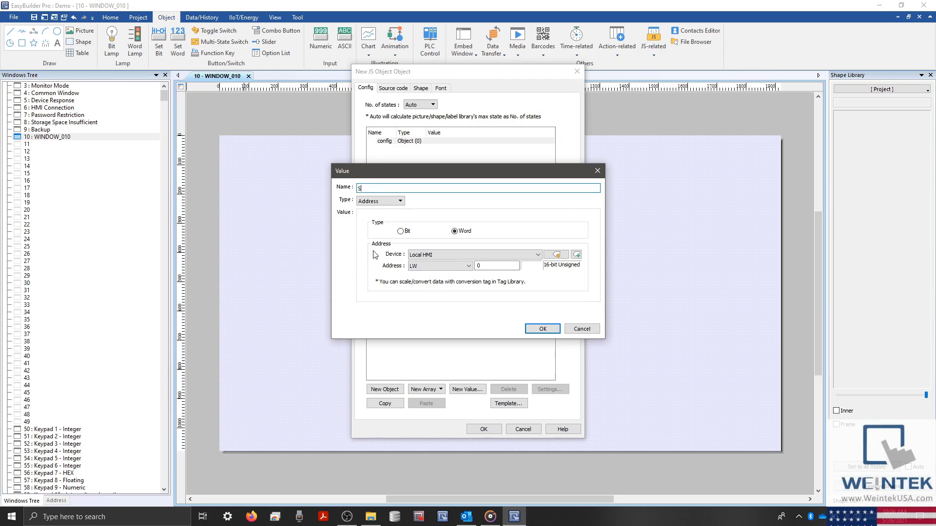
type("trinO")
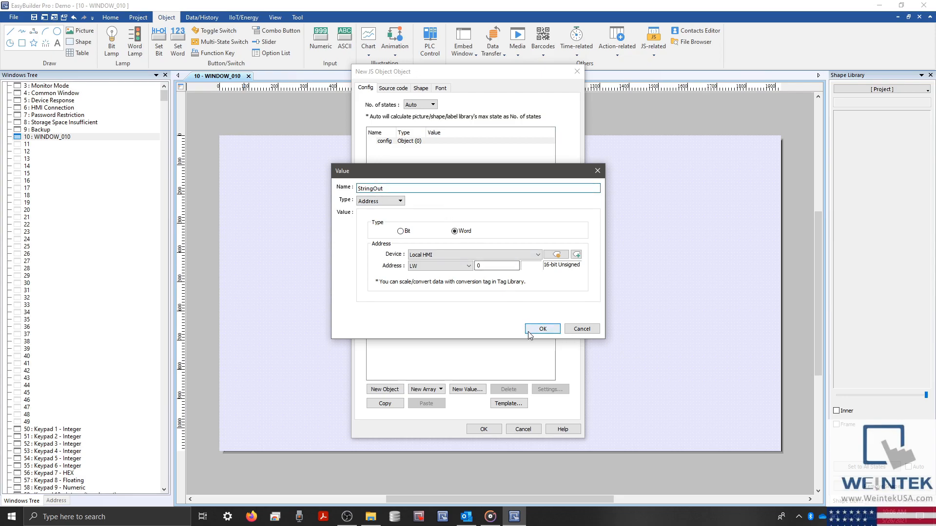
left_click(542, 328)
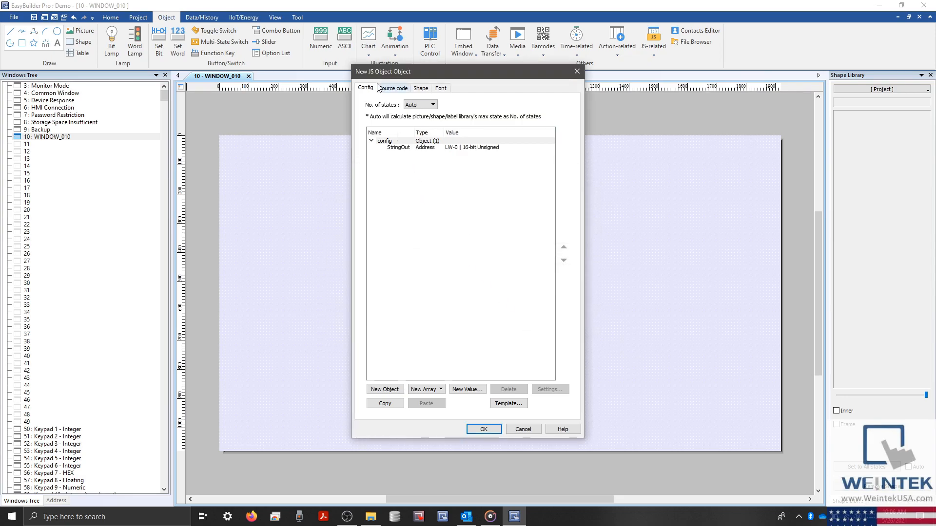
View the still-empty source code and open the JS Object SDK documentation
left_click(394, 88)
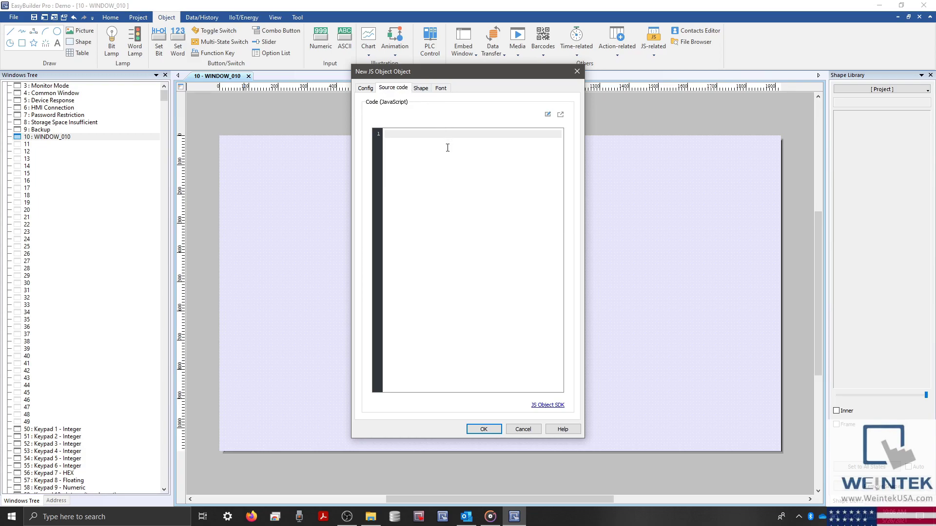
mouse_move(510, 291)
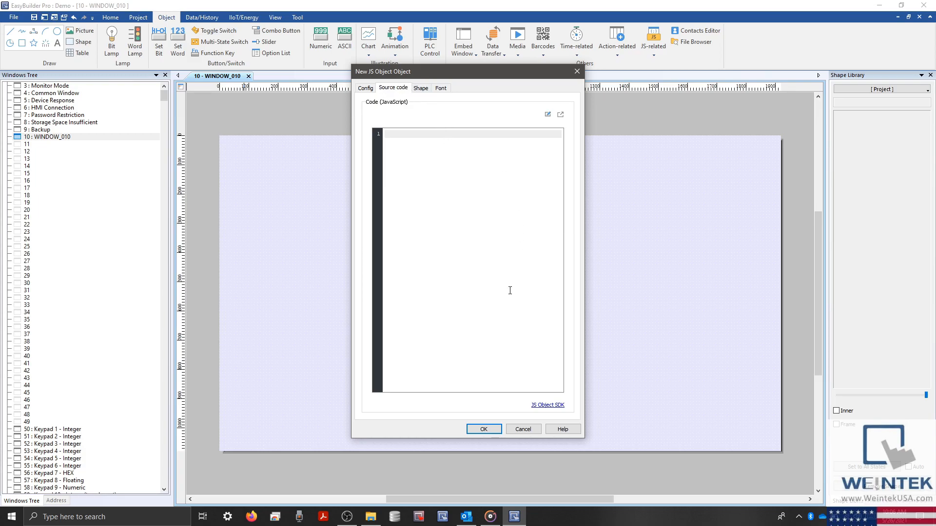
mouse_move(544, 413)
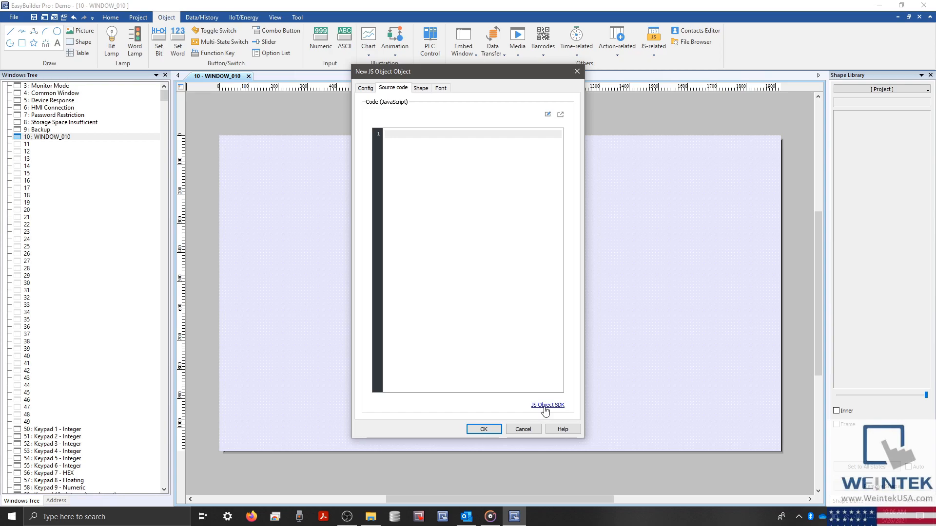
left_click(547, 405)
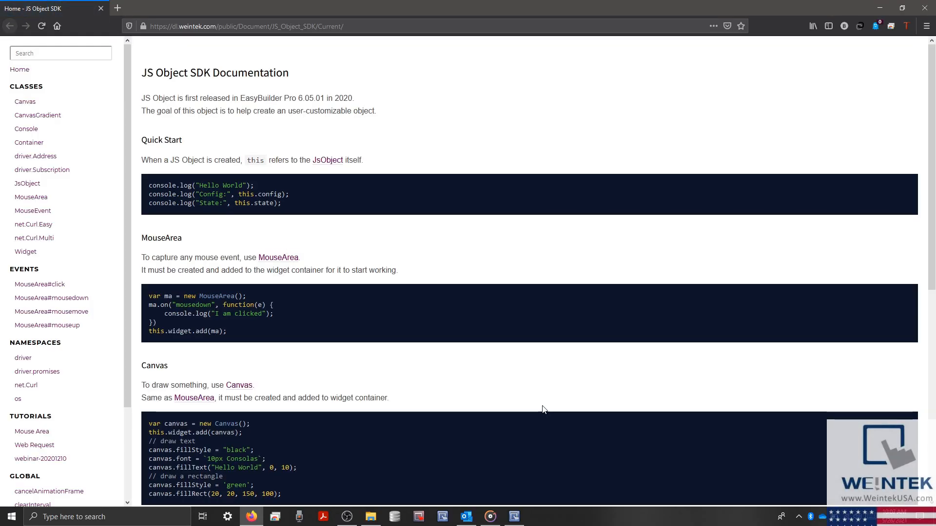
Scroll the SDK docs to the setStringData example, then return to the code editor
scroll("down", 3)
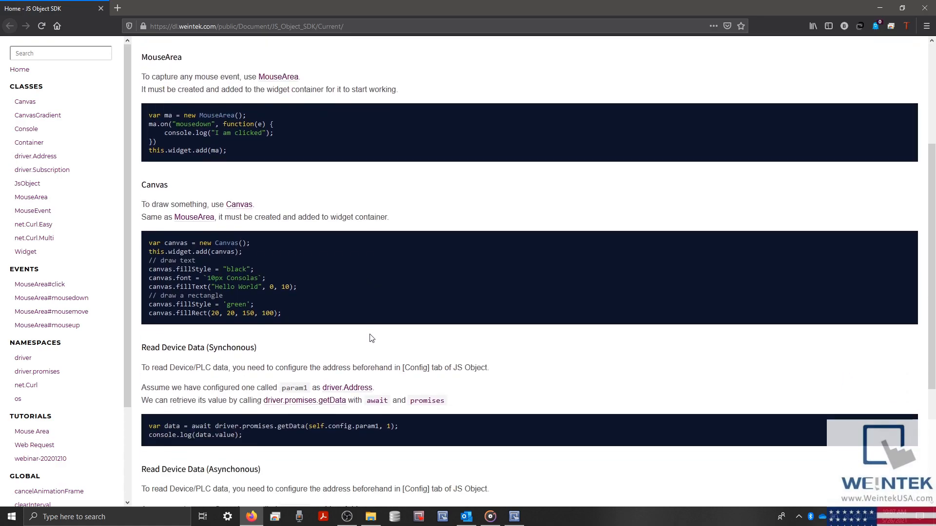
scroll("down", 3)
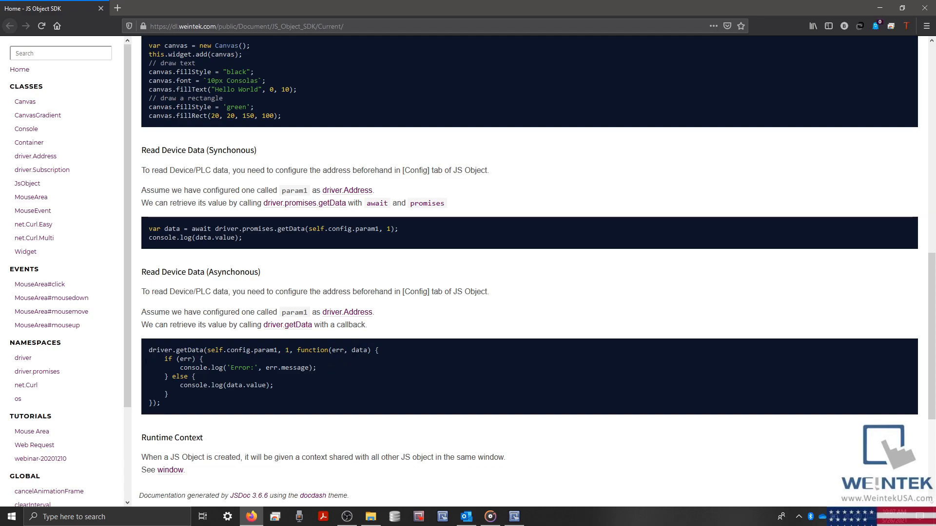
mouse_move(40, 351)
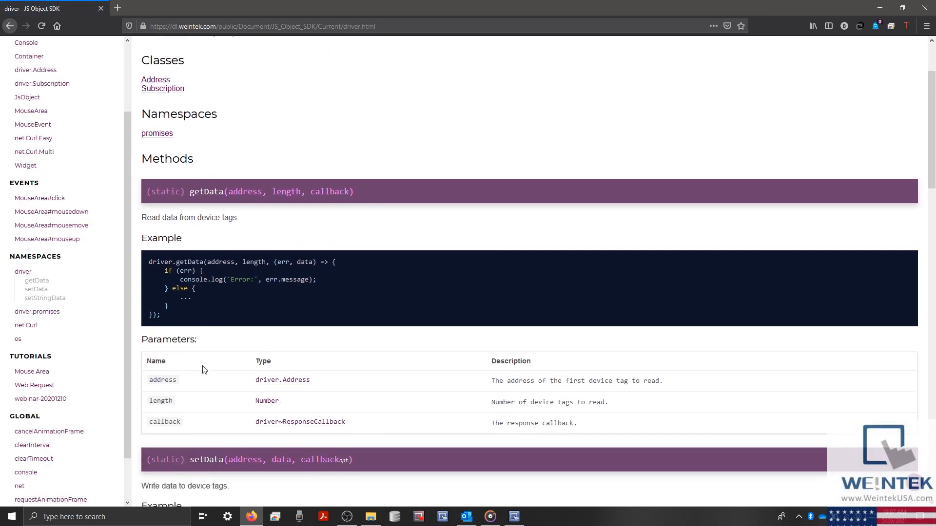
scroll("down", 3)
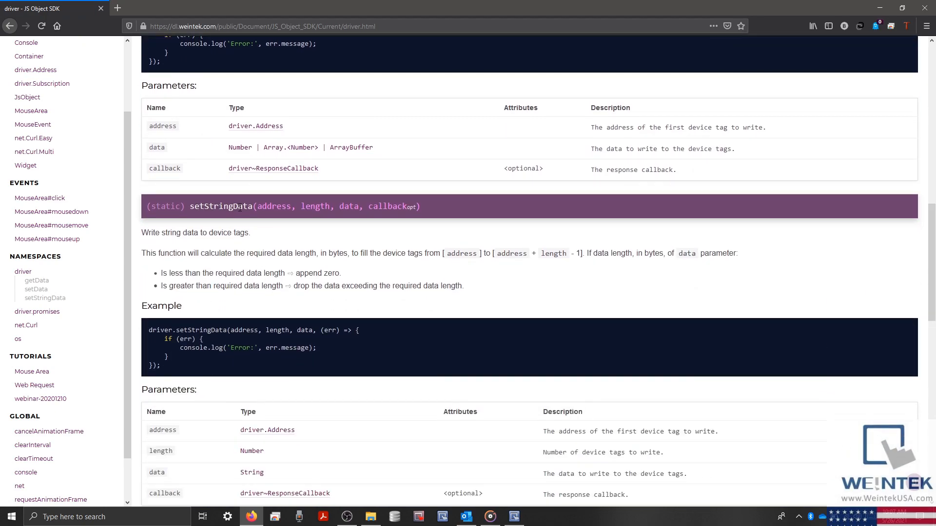
mouse_move(219, 266)
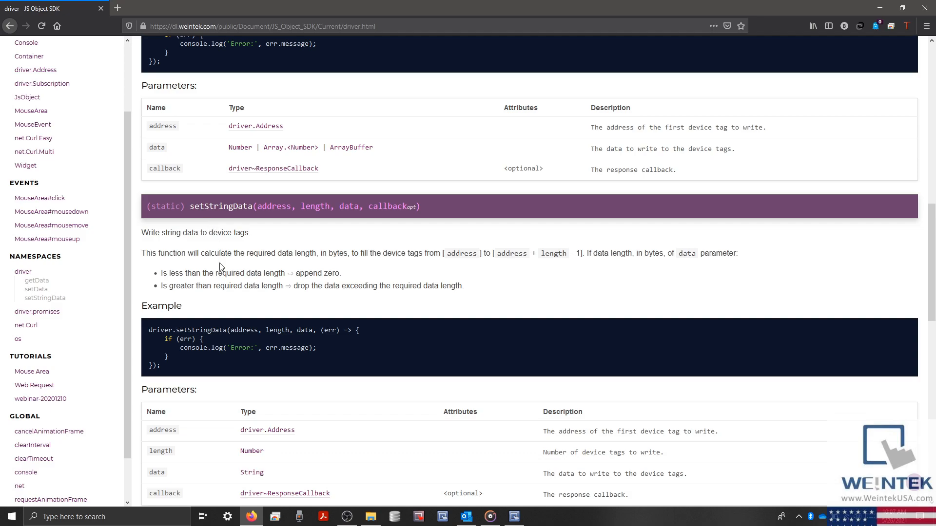
mouse_move(212, 381)
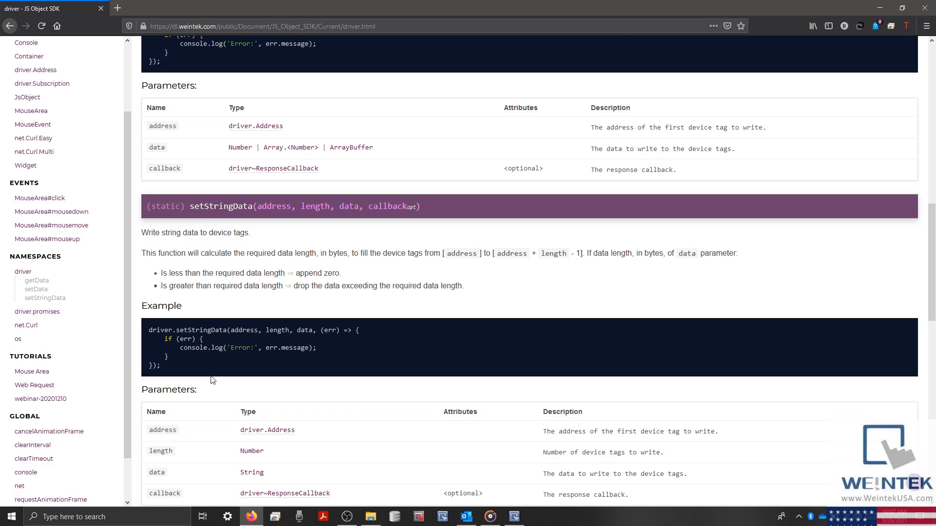
mouse_move(168, 373)
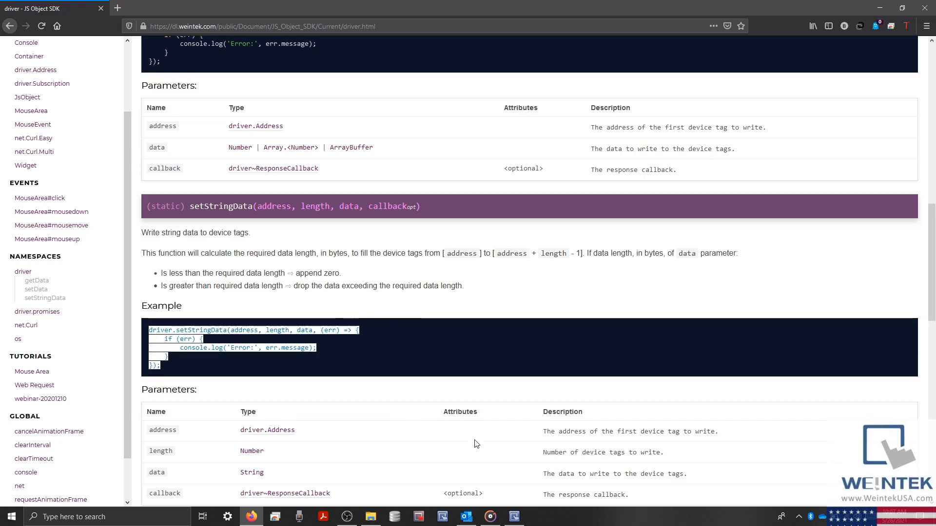
left_click(514, 517)
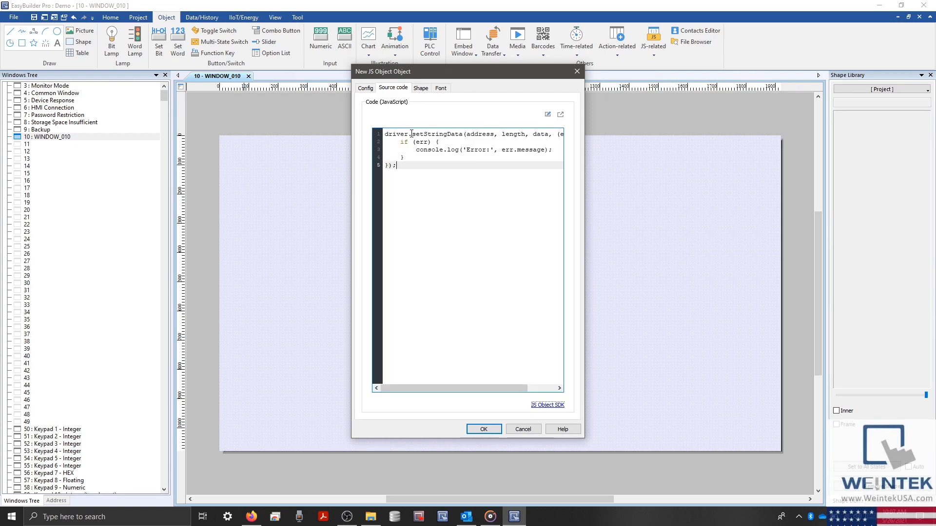
mouse_move(433, 161)
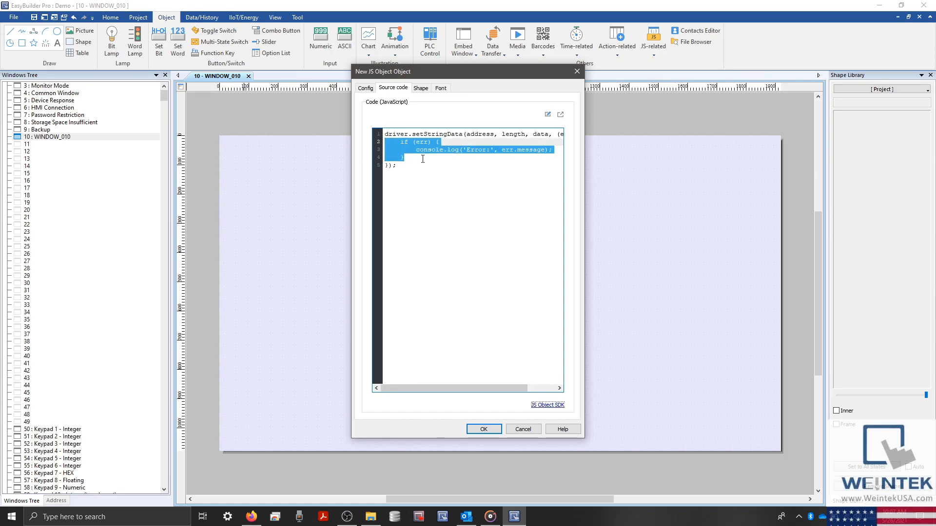
Trim the pasted example to driver.setStringData(address, length, data); with a blank line above
left_click(420, 165)
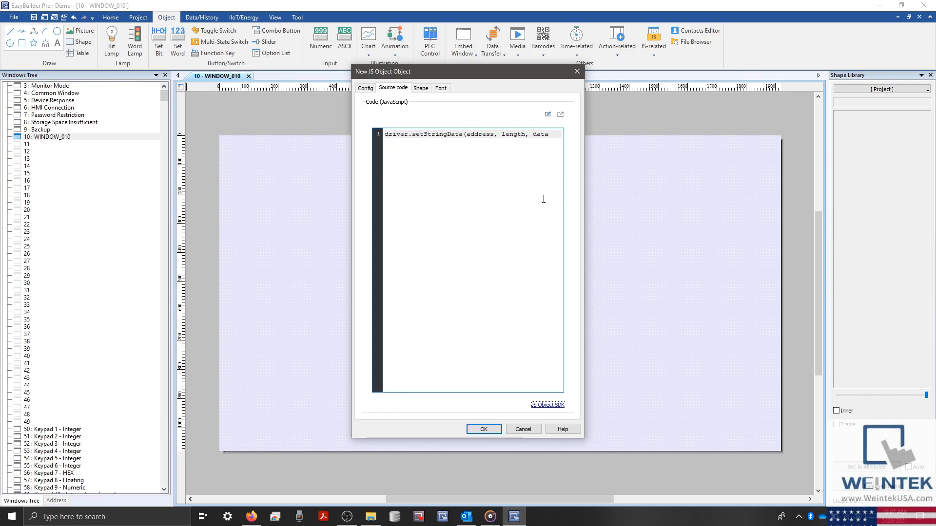
type(")")
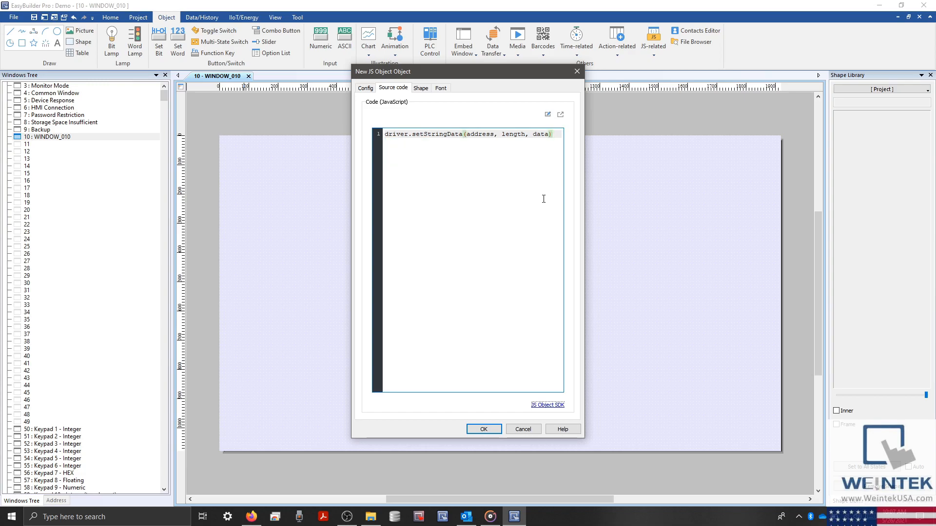
type(";")
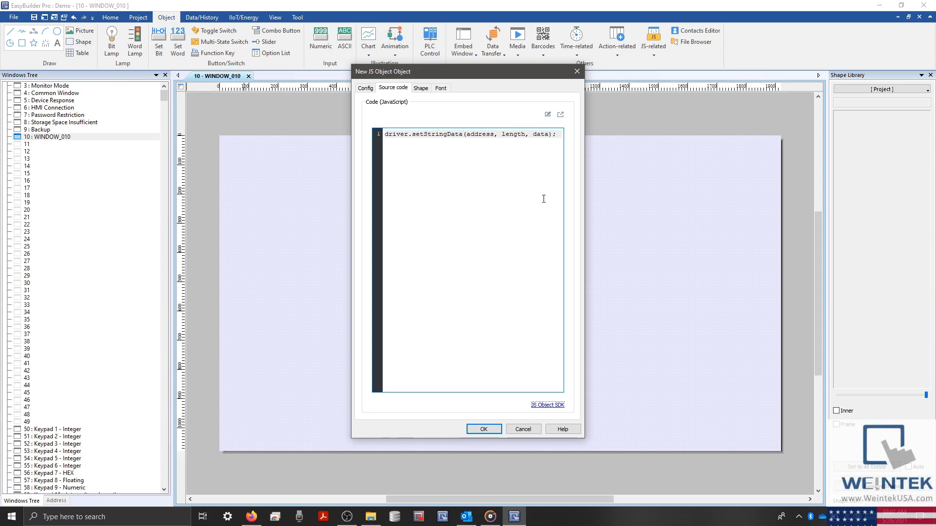
mouse_move(489, 182)
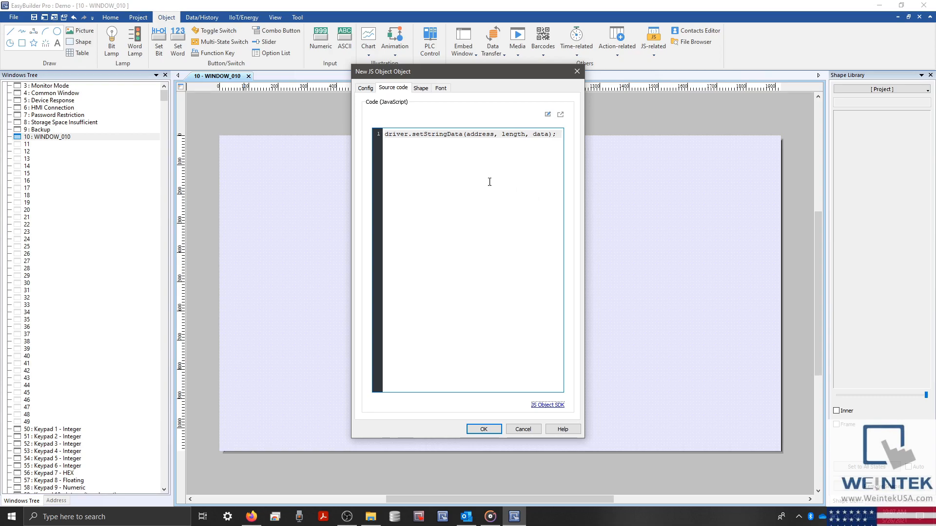
mouse_move(429, 205)
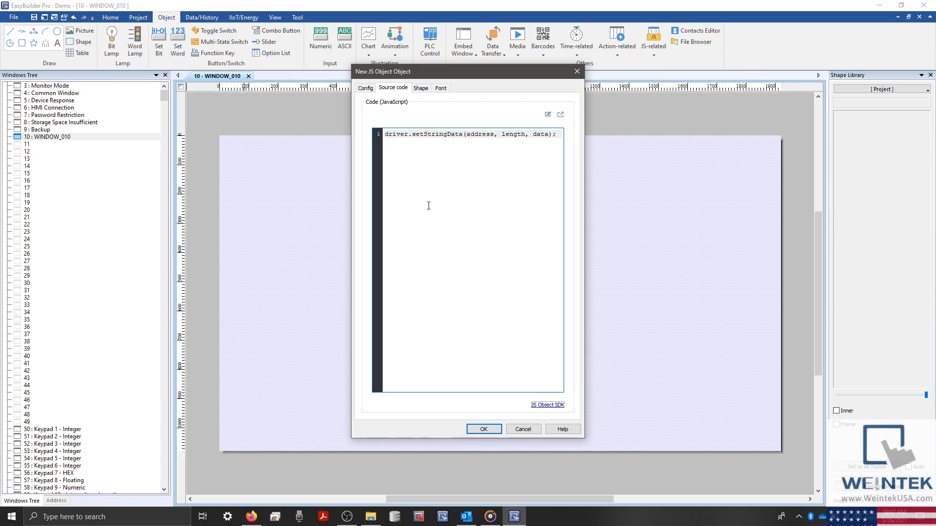
key("Enter")
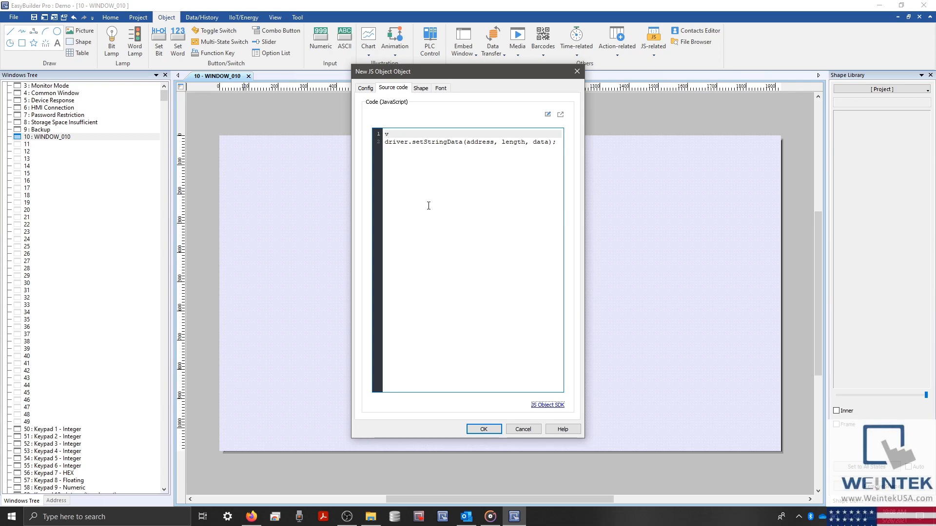
Type var data = "Hello World"; as the first line of code
type("var")
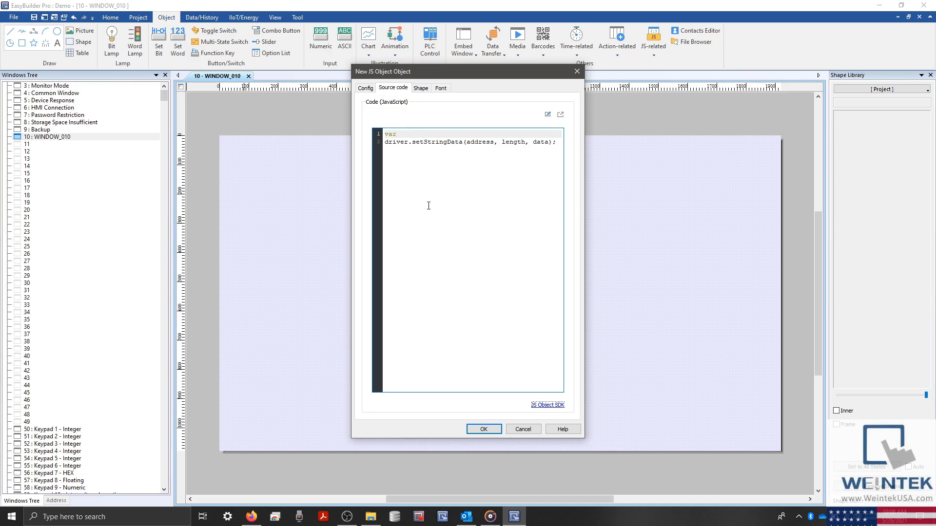
type("Name")
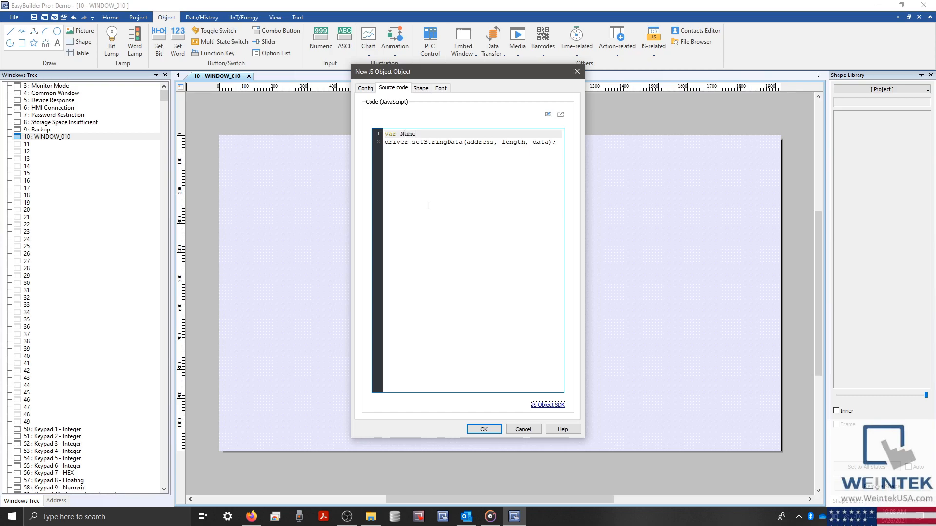
key("Backspace")
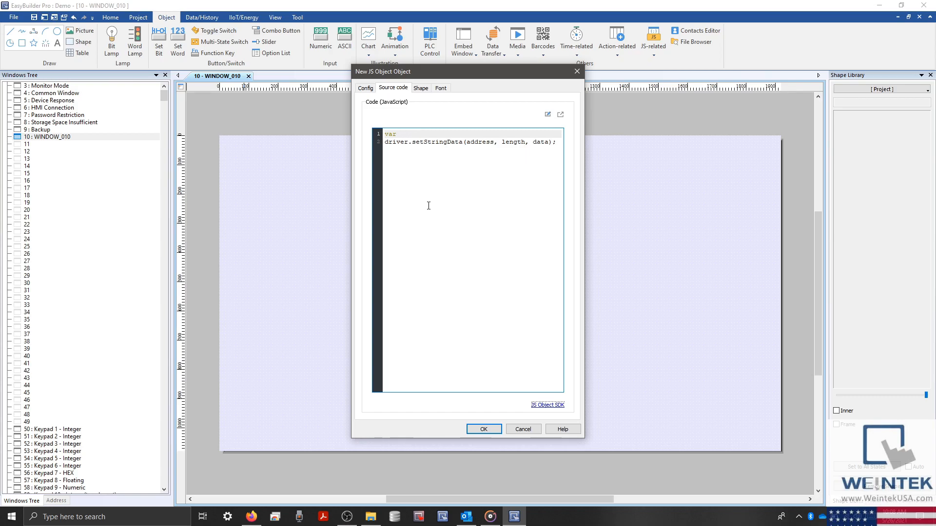
type("data =")
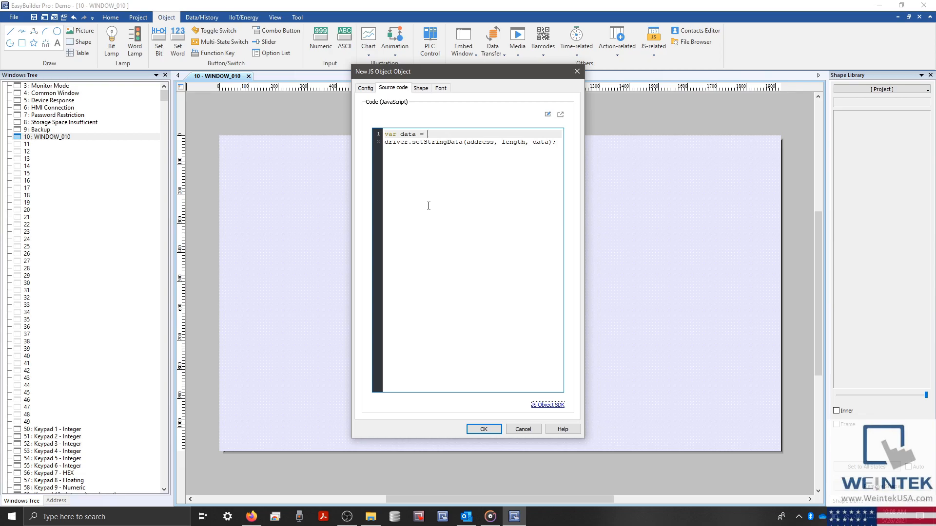
type("\"H\"")
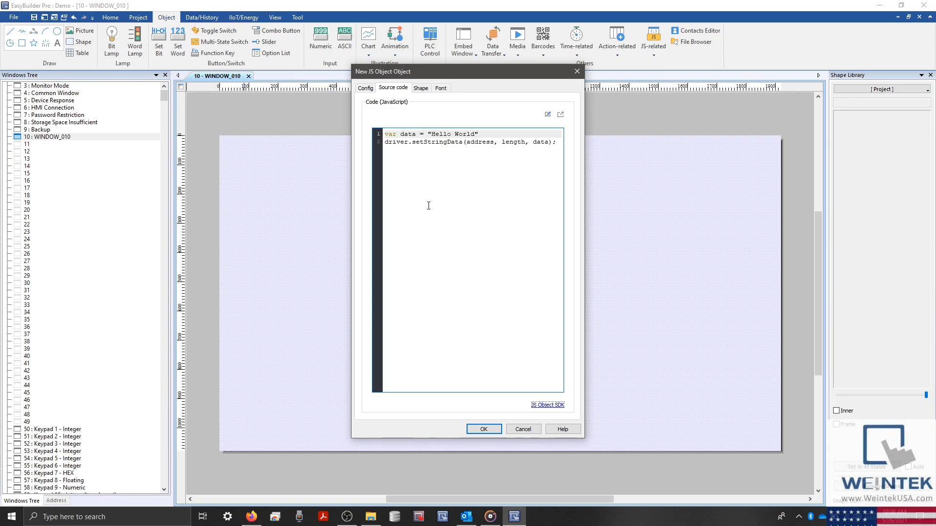
type(";")
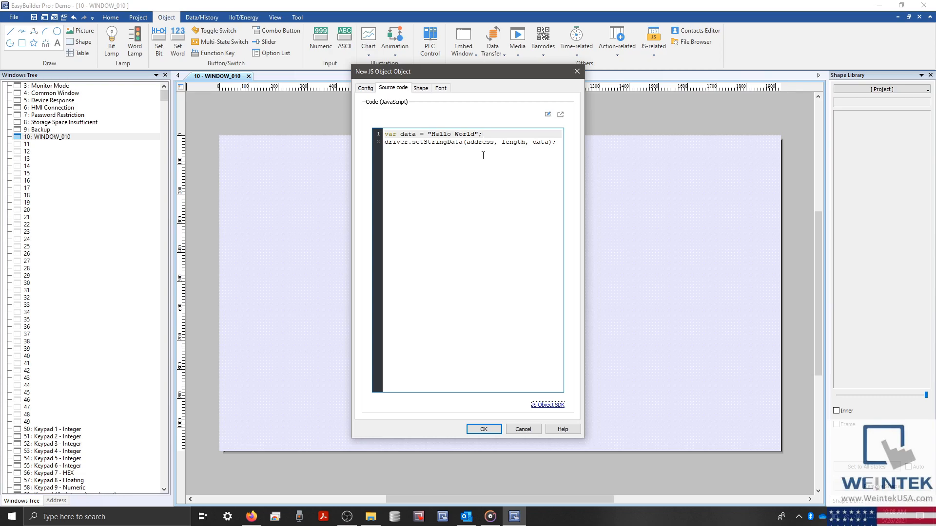
Replace the address argument with this.config.StringOut and select length for data.length
double_click(480, 142)
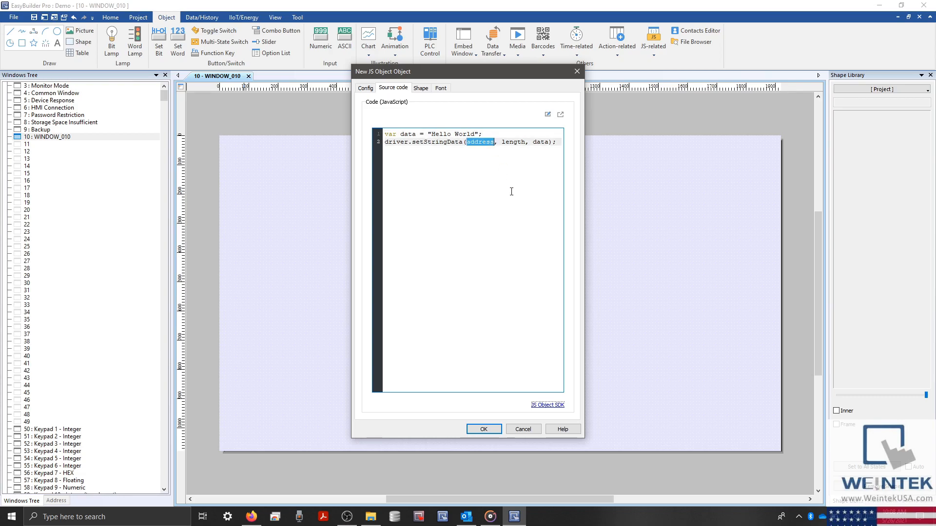
type("this.")
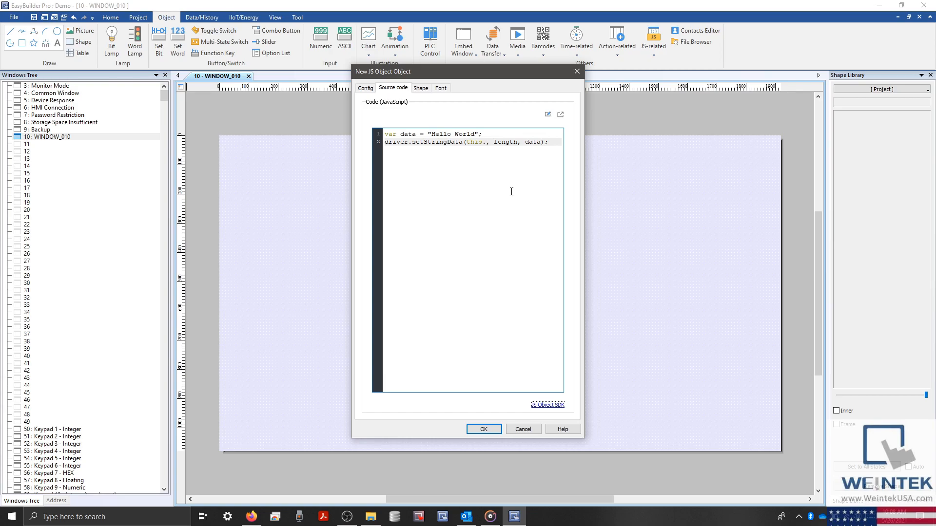
type("config.")
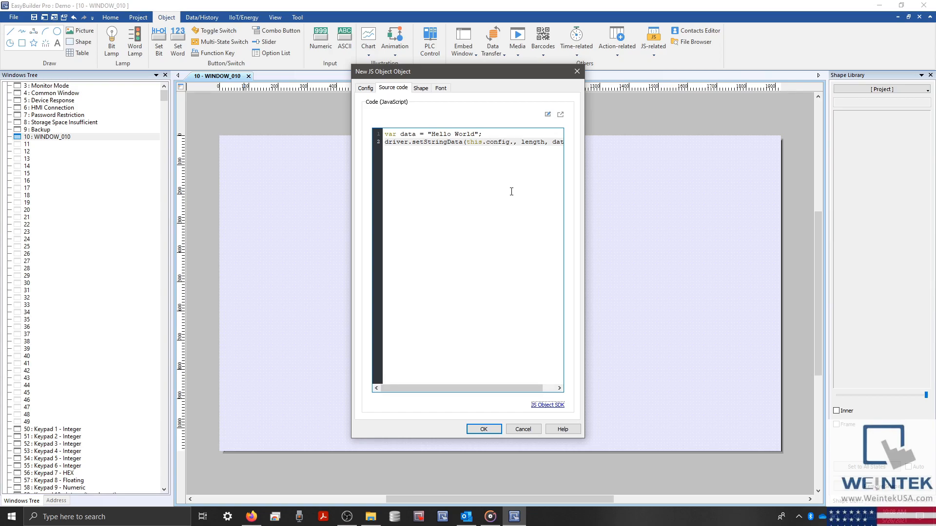
type("StringOut")
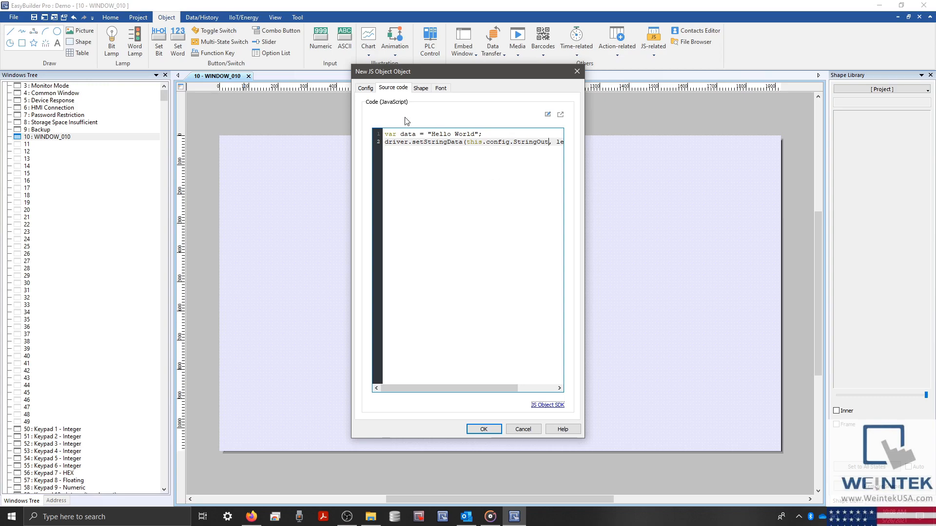
left_click(365, 88)
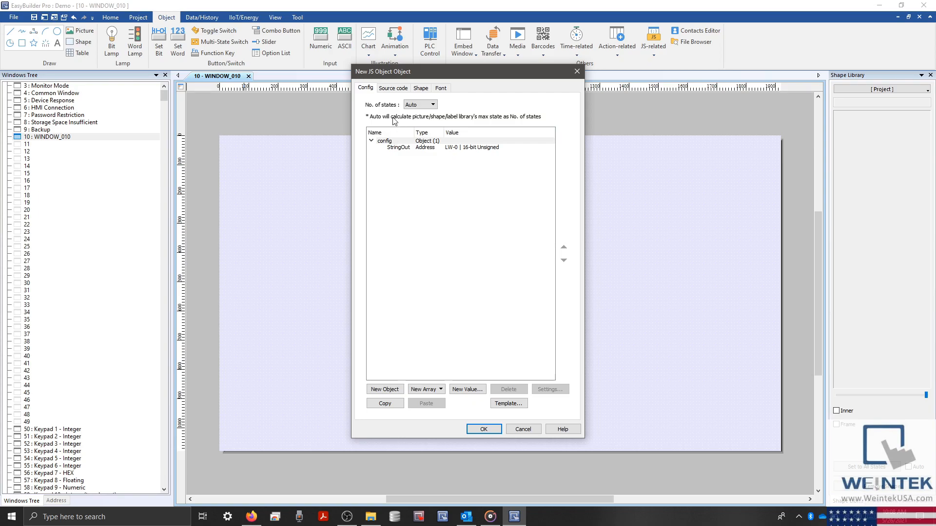
left_click(393, 88)
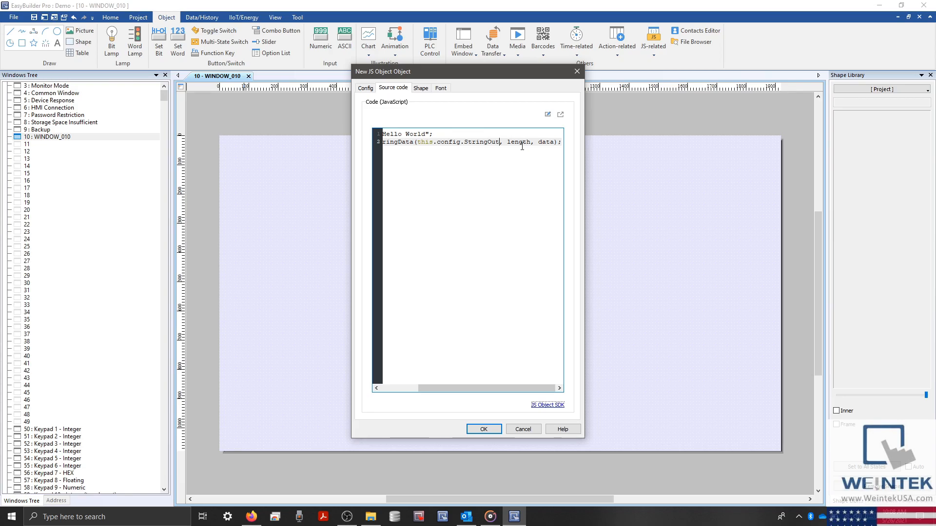
double_click(519, 142)
type("data.")
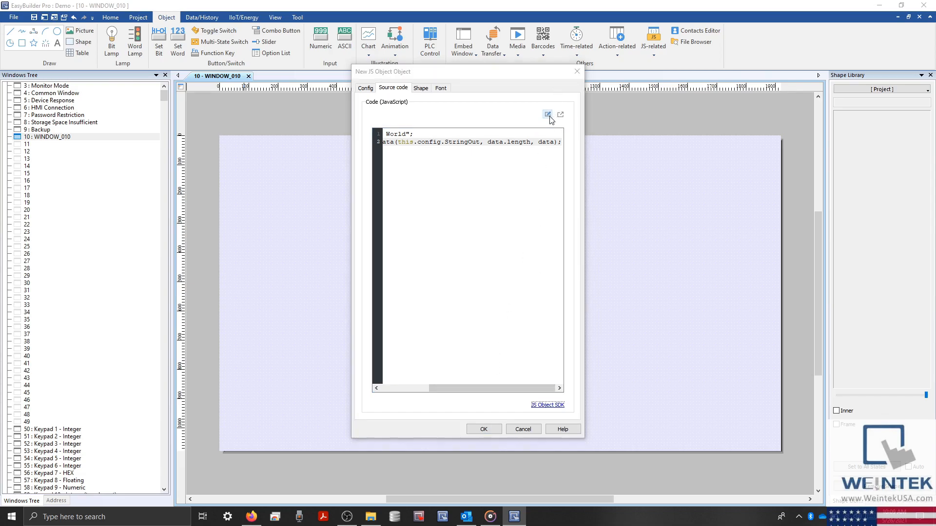
Validate the JS source code and dismiss the Valid source code message
left_click(547, 115)
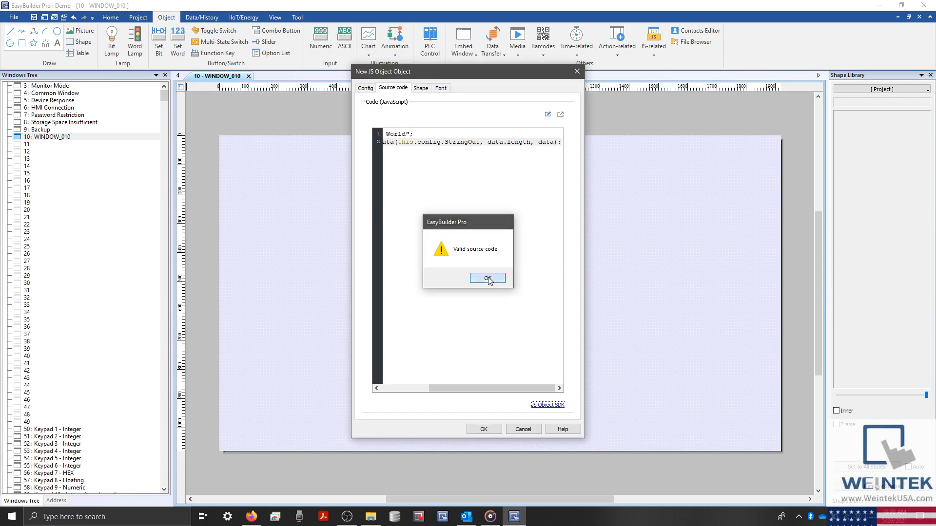
left_click(487, 278)
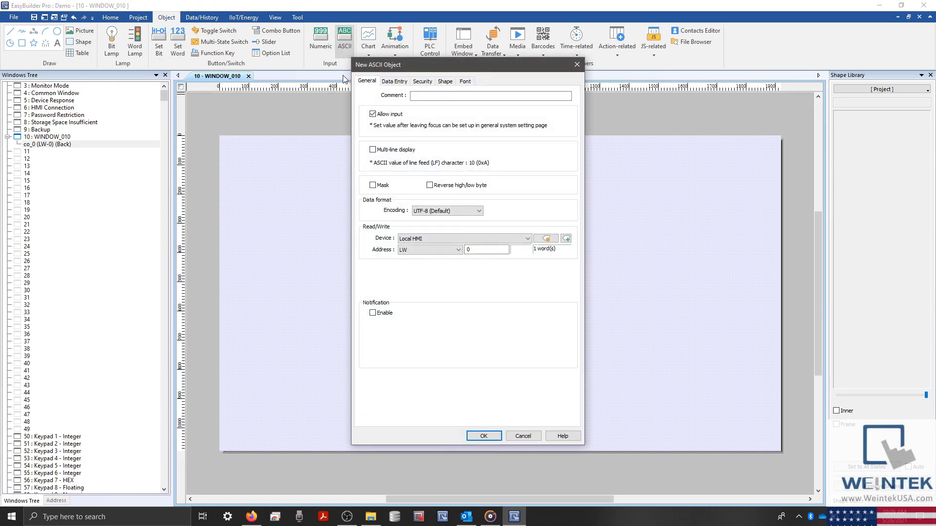
mouse_move(428, 272)
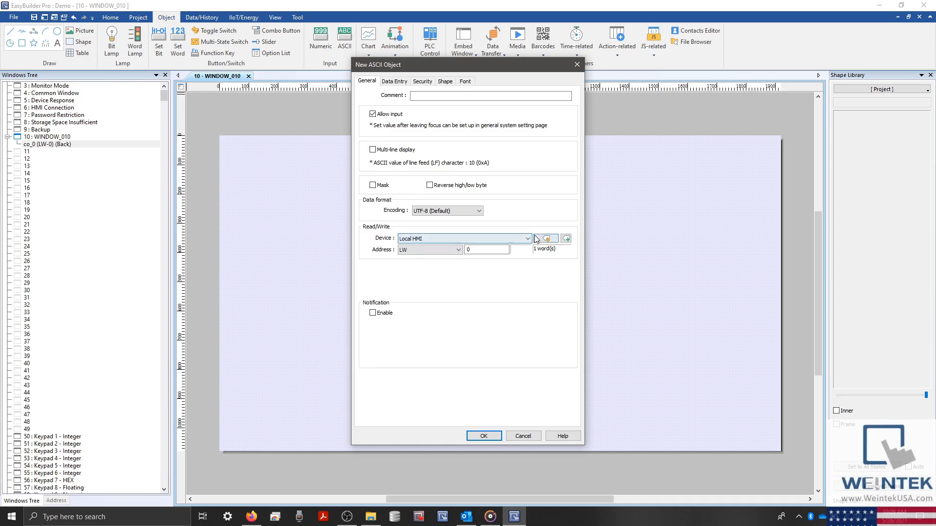
Set the ASCII object to LW-0 with 6 words and place it on the window
left_click(545, 239)
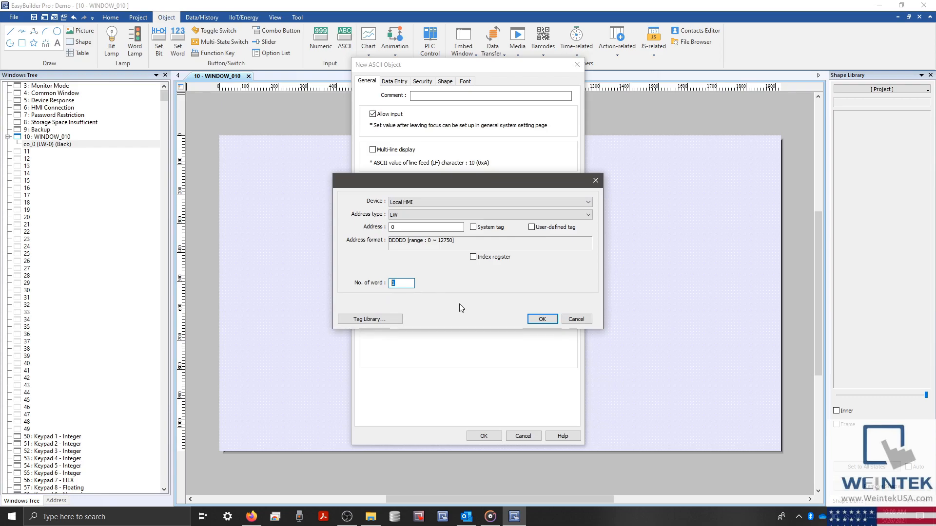
left_click(542, 318)
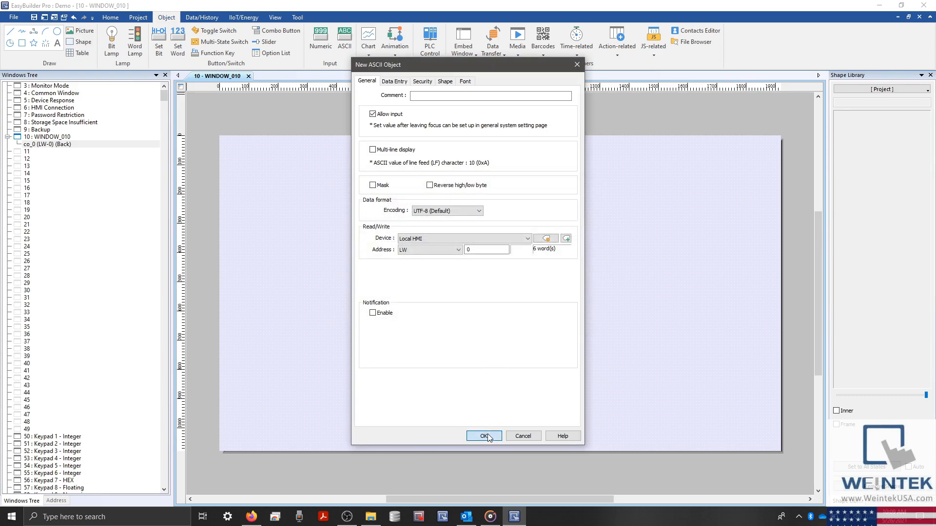
left_click(484, 436)
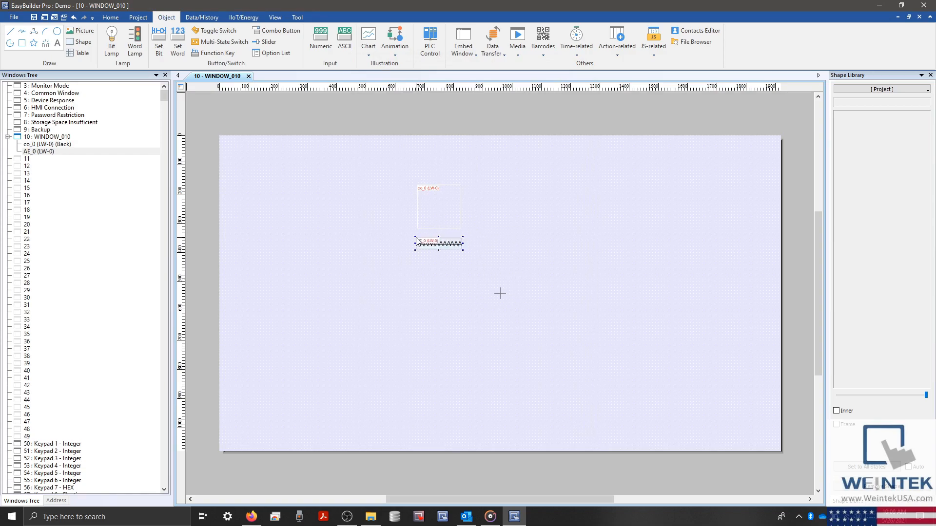
Run the project in offline simulation to show 'Hello World' in the ASCII object
left_click(131, 17)
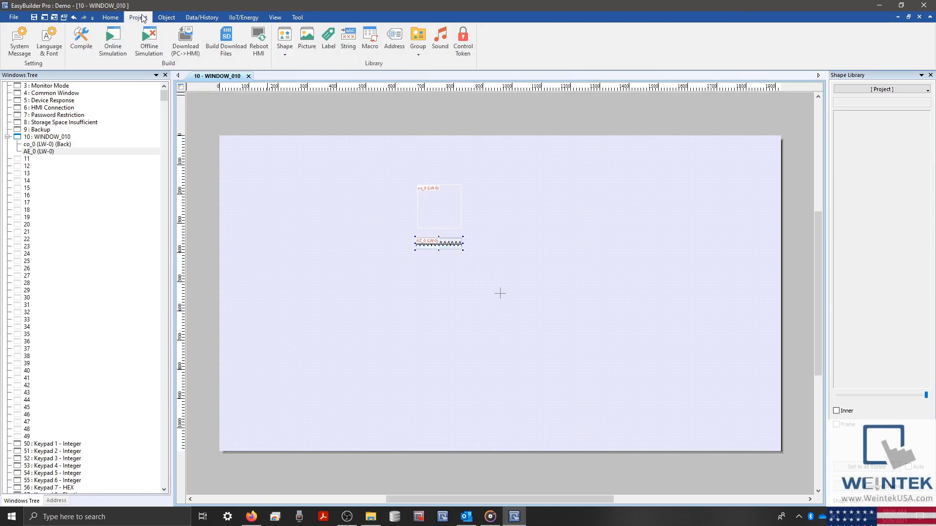
mouse_move(156, 44)
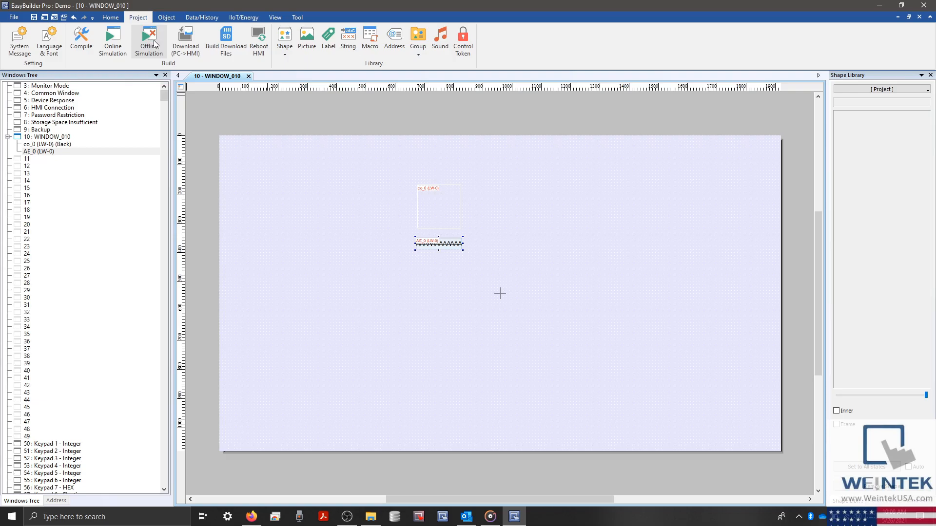
left_click(80, 46)
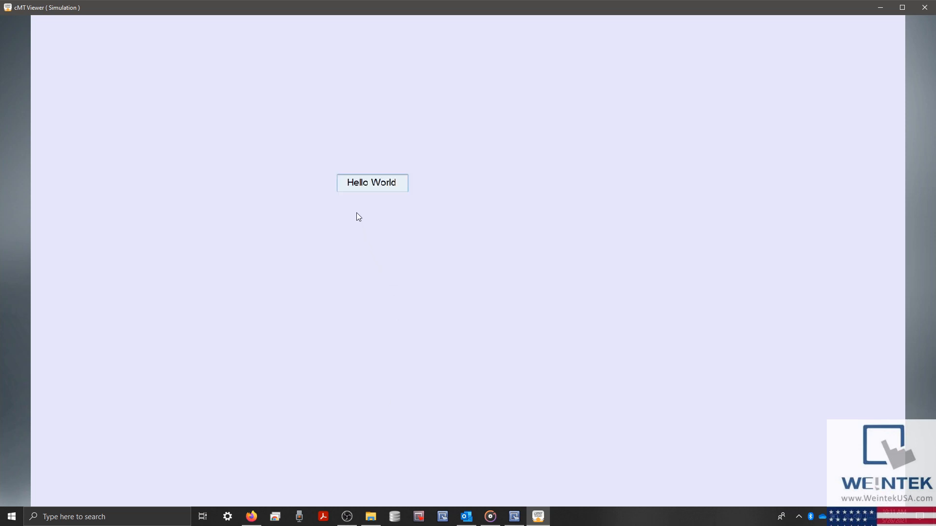
mouse_move(374, 168)
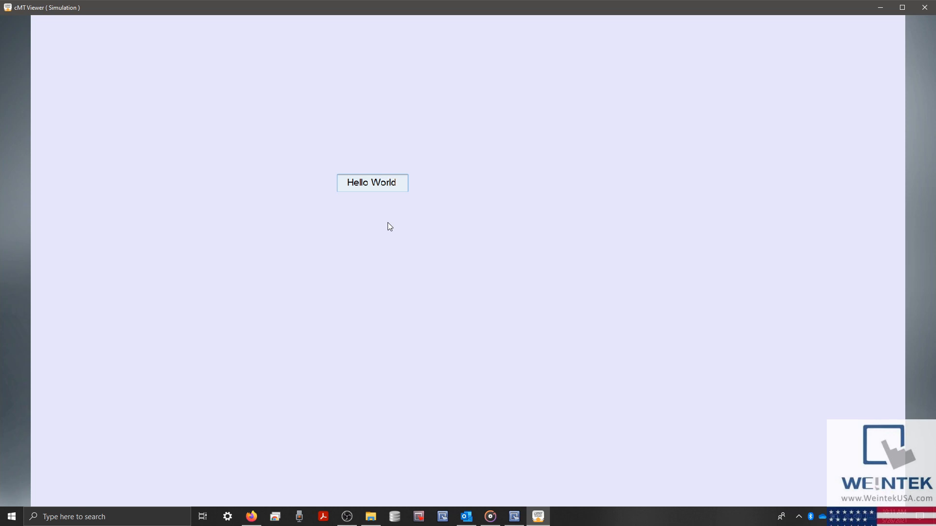
mouse_move(322, 307)
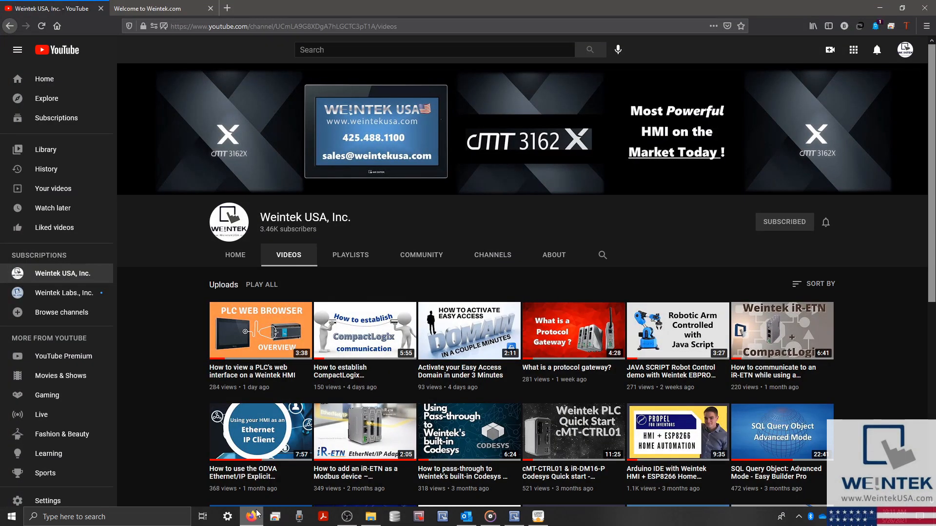
mouse_move(771, 226)
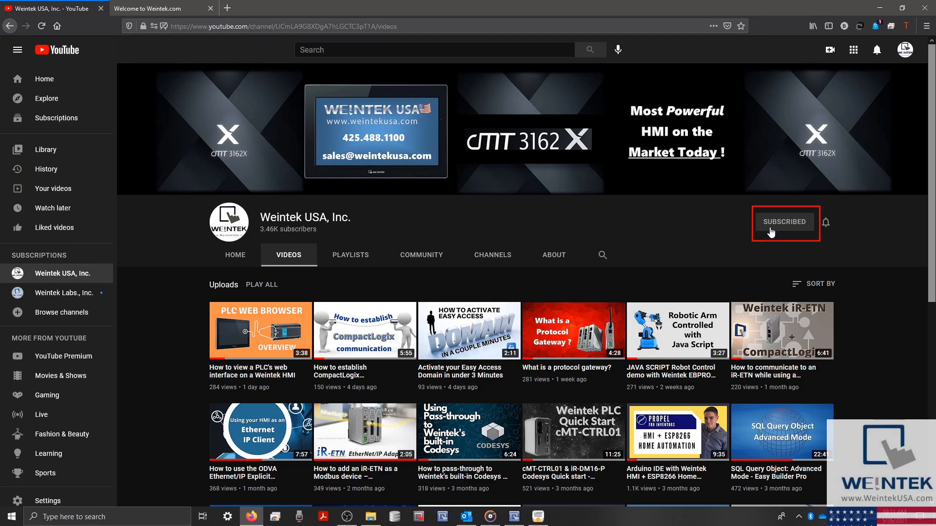
mouse_move(628, 196)
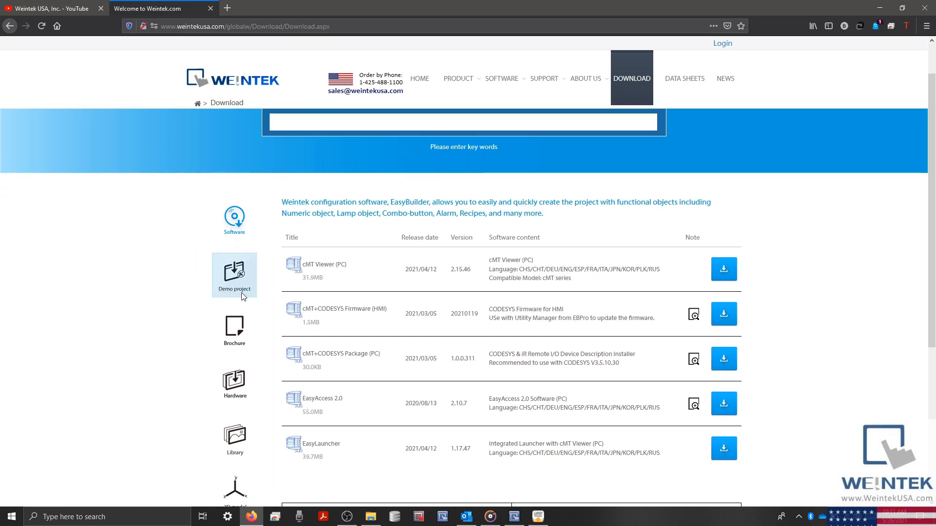
Open the Demo project category on the Weintek USA download page
left_click(234, 276)
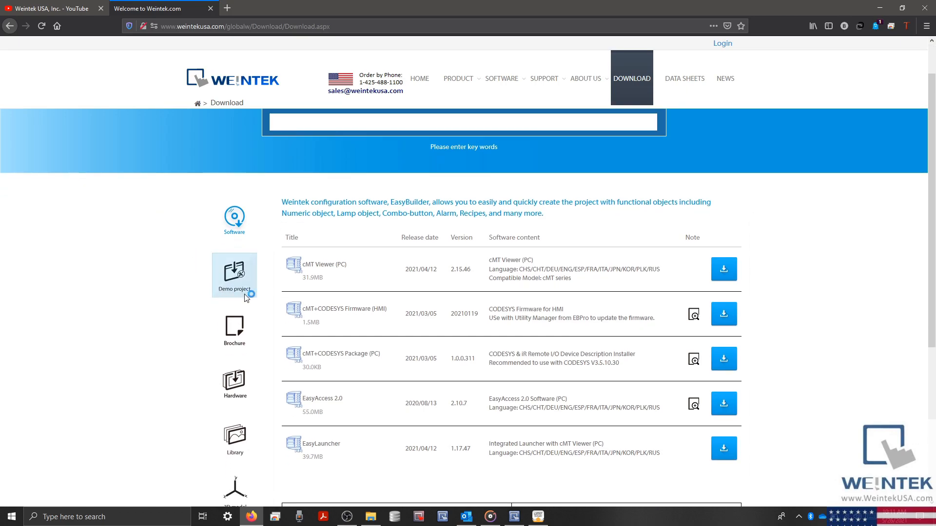